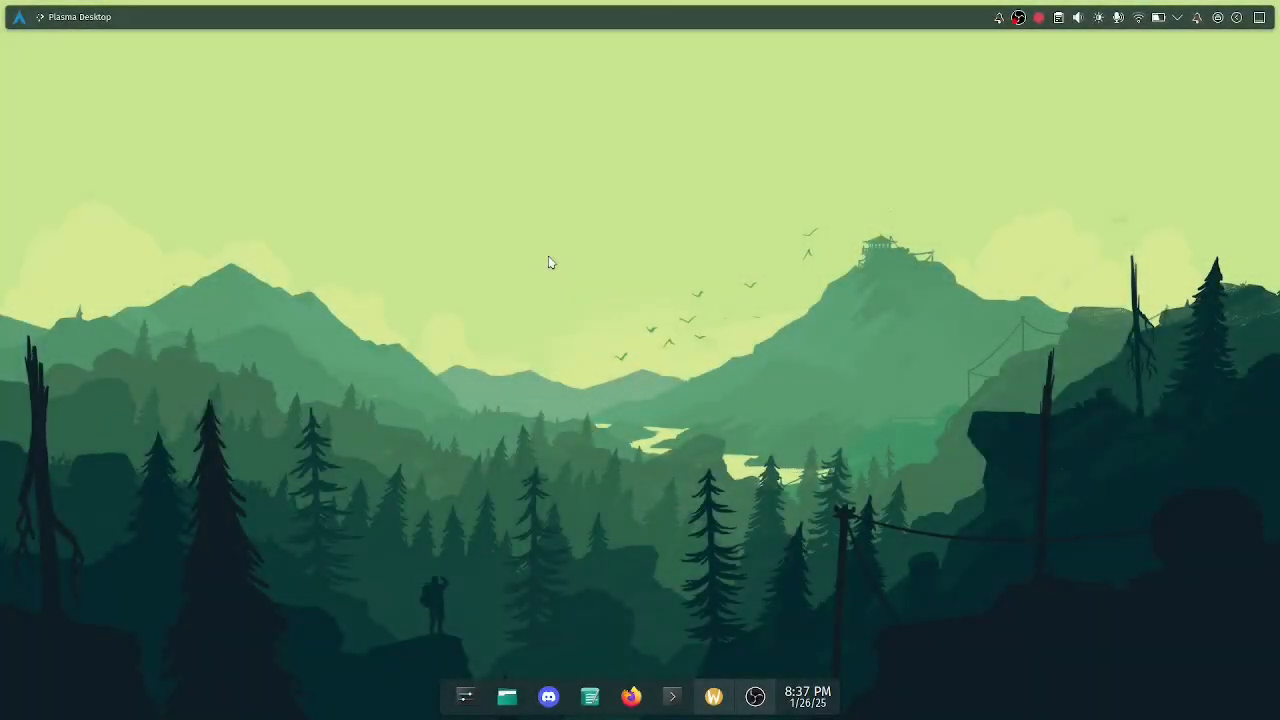
# Step: Open Konsole from the taskbar and position its window near the screen centre
pyautogui.click(671, 696)
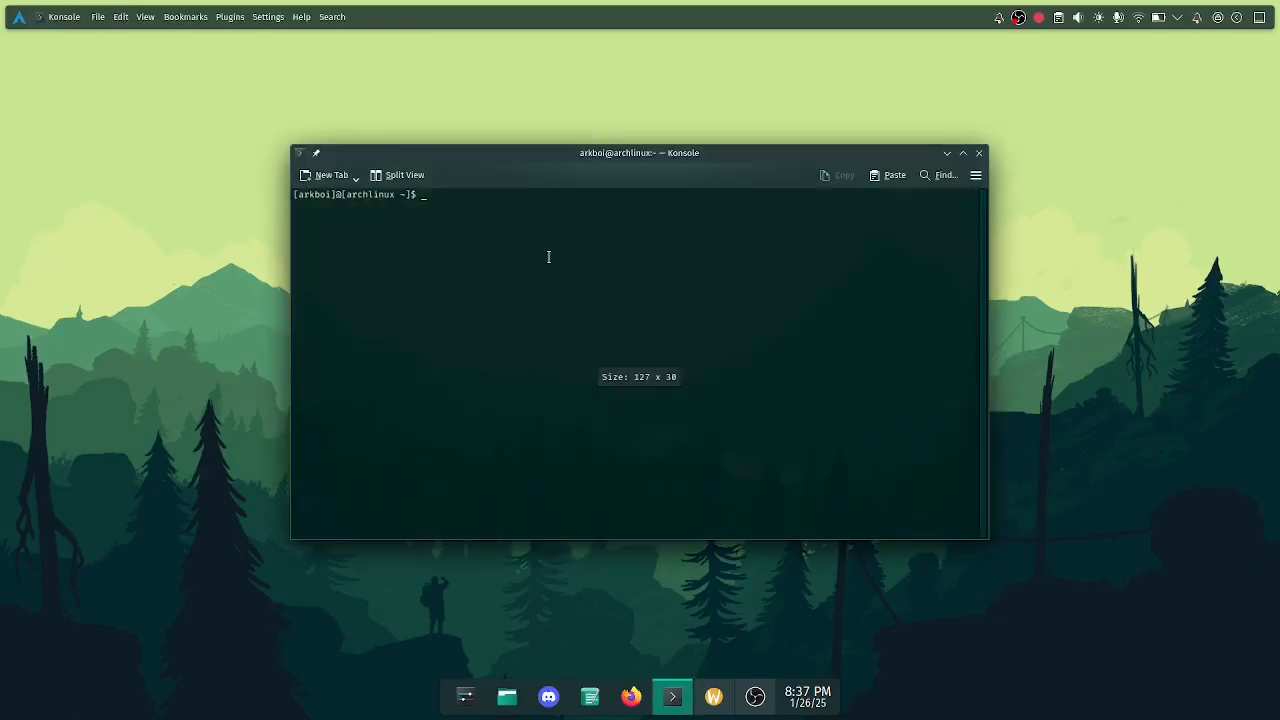
pyautogui.moveTo(639, 152); pyautogui.dragTo(597, 71)
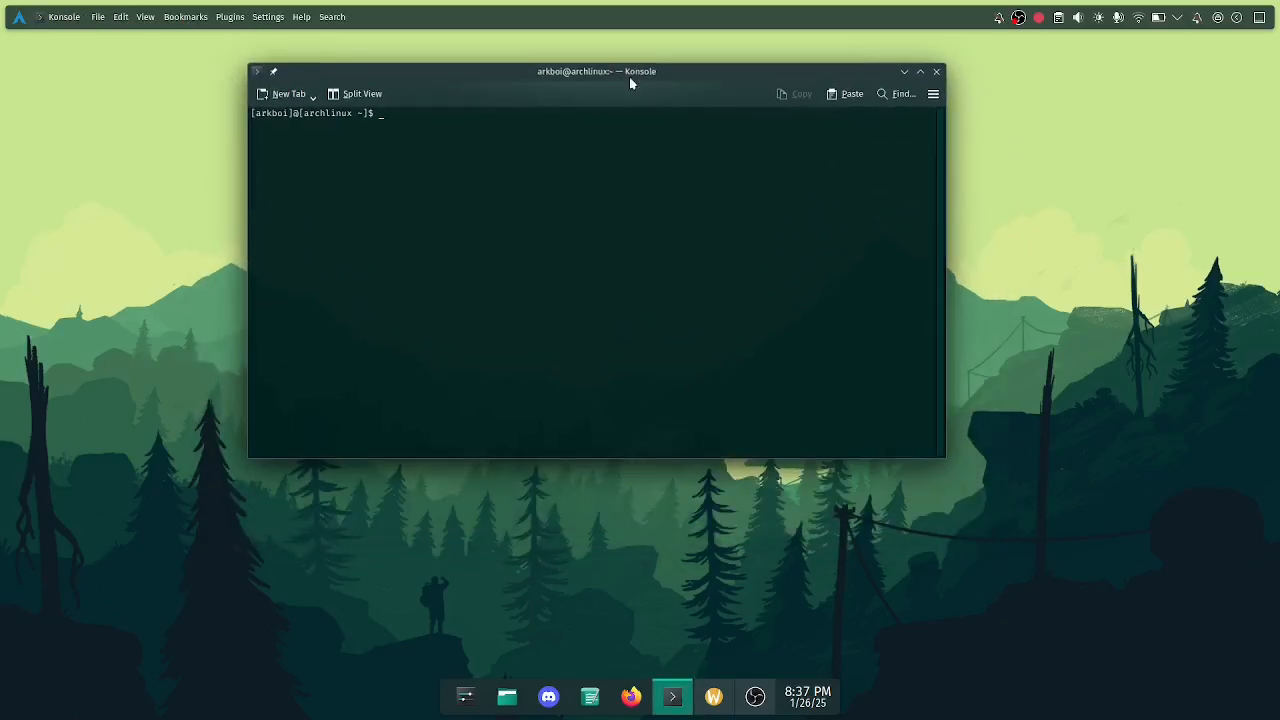
pyautogui.moveTo(597, 71); pyautogui.dragTo(558, 138)
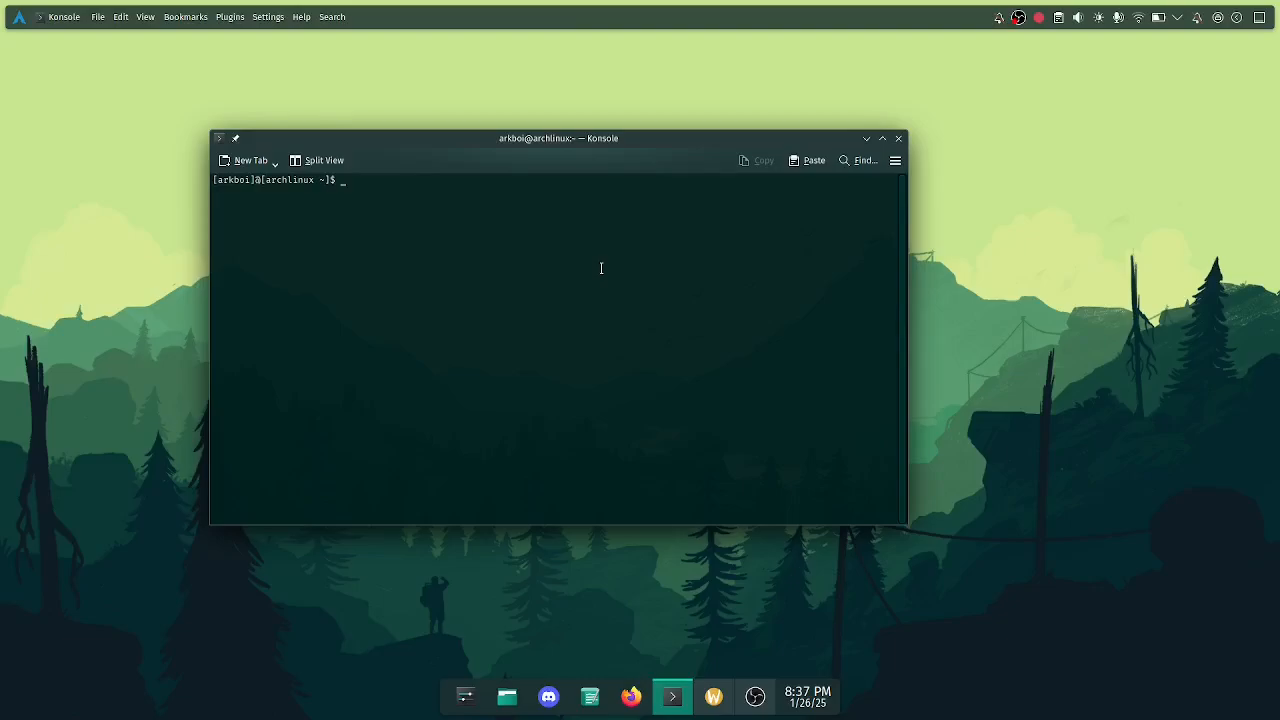
# Step: Write Hello and World on separate lines in vim, then switch to VSCodium
pyautogui.write('vim')
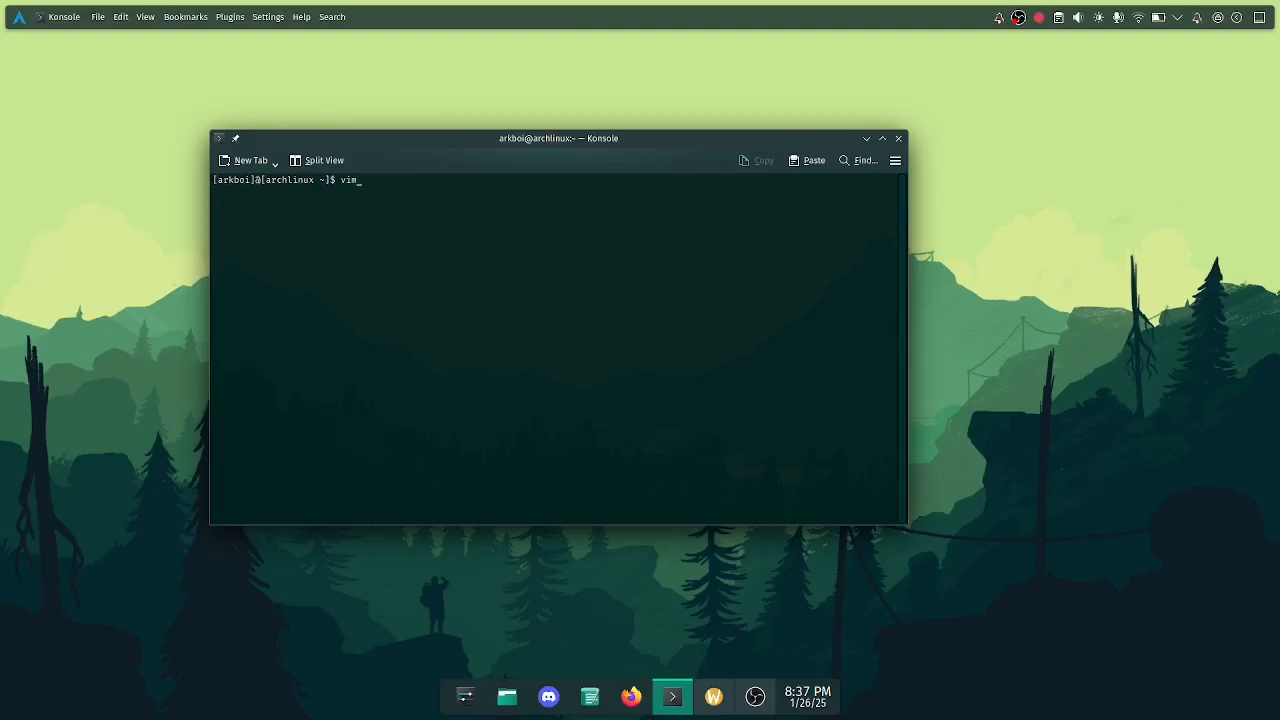
pyautogui.write('" "')
pyautogui.write('Hello')
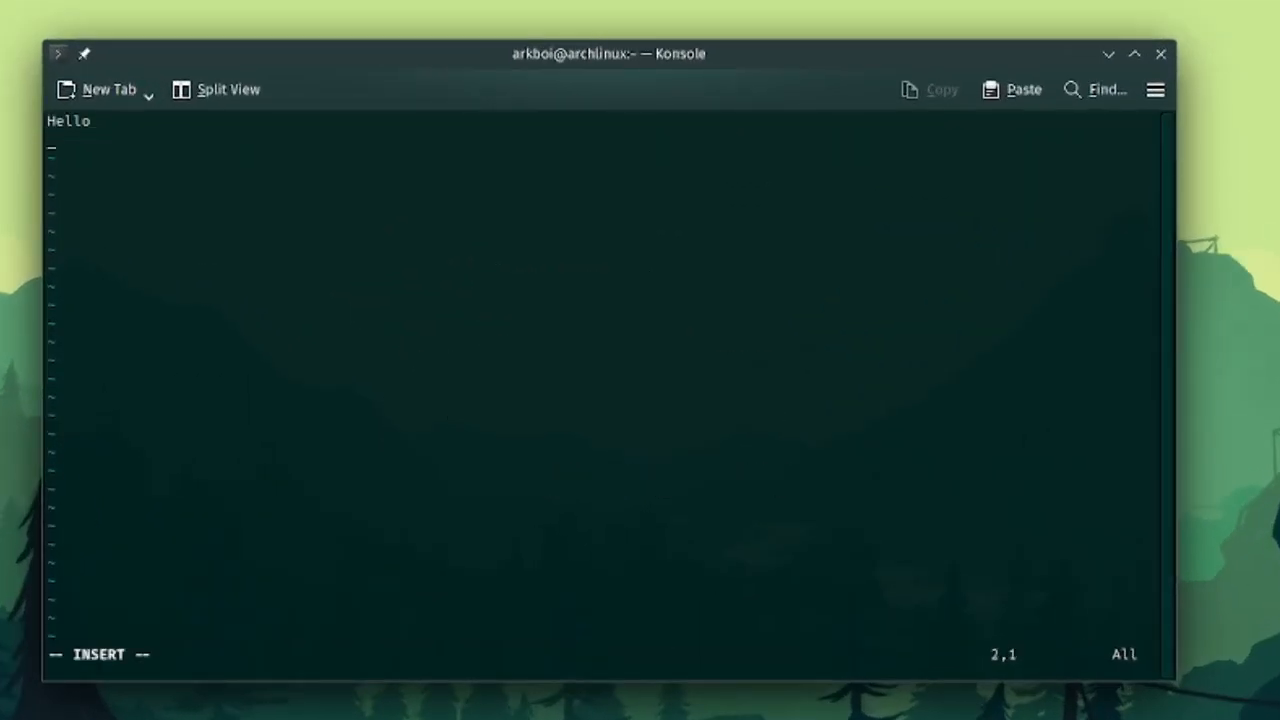
pyautogui.write('Wo')
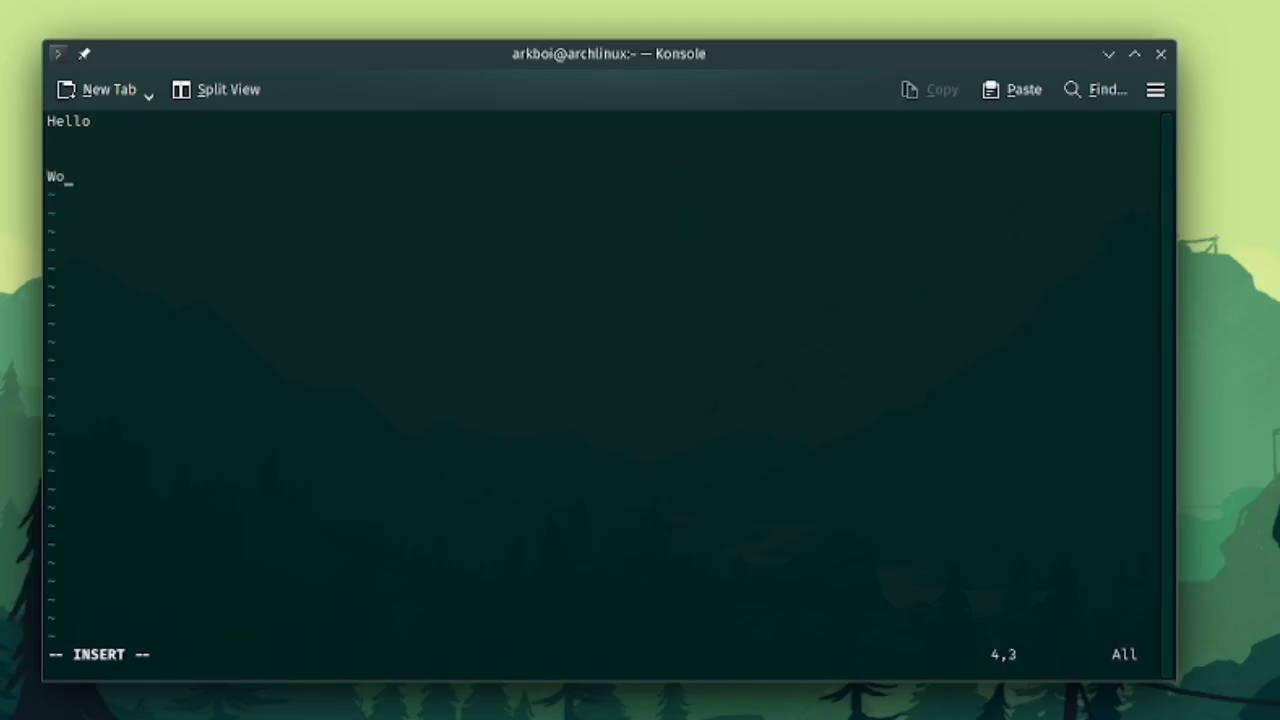
pyautogui.write('rld')
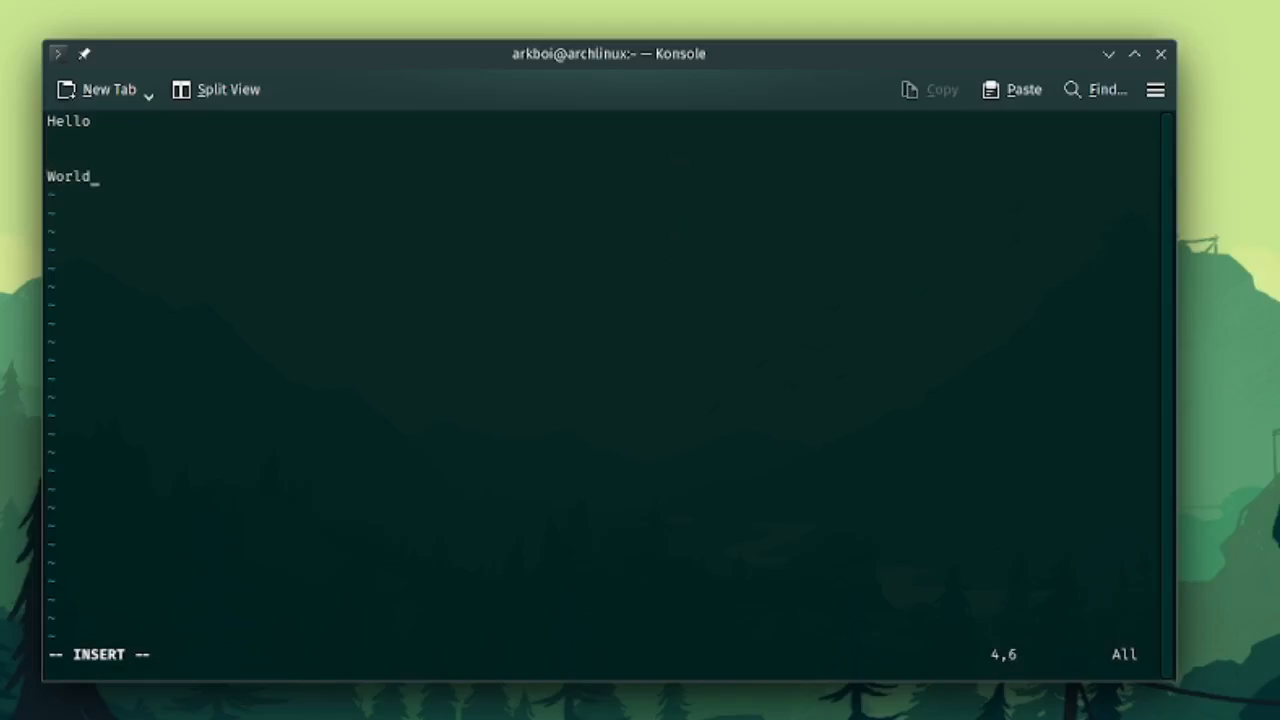
pyautogui.press('Escape')
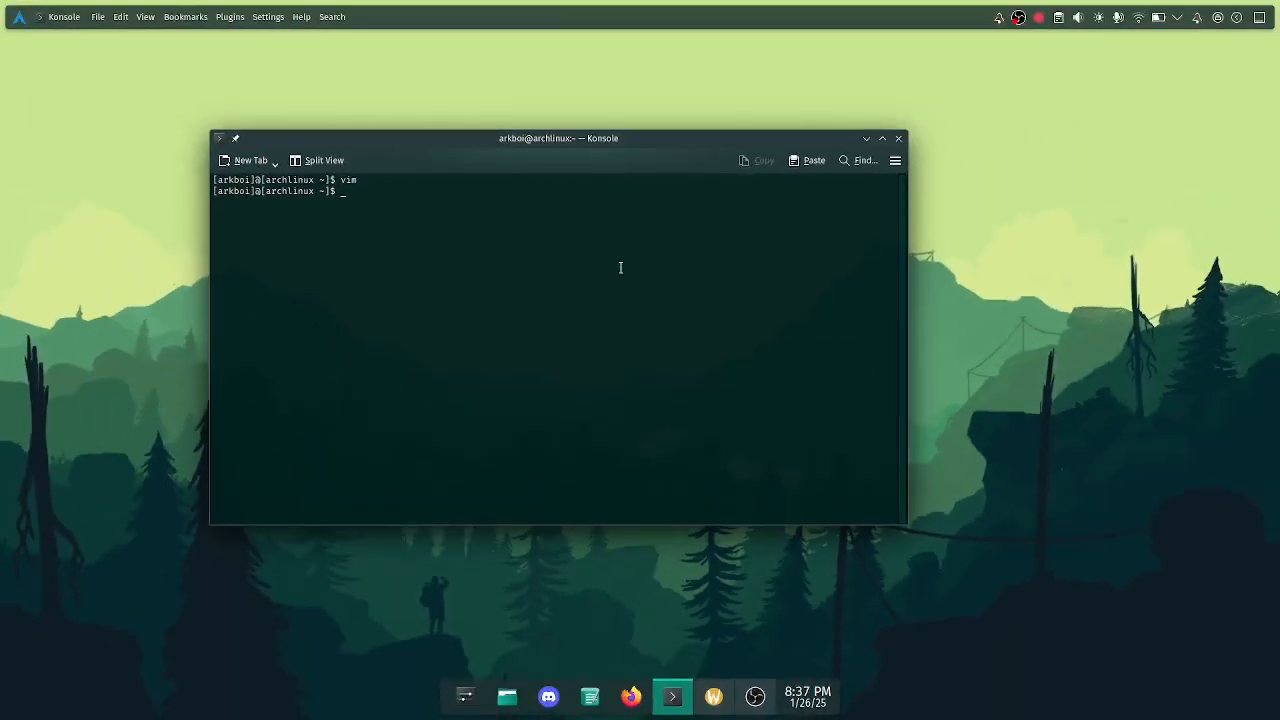
pyautogui.click(716, 694)
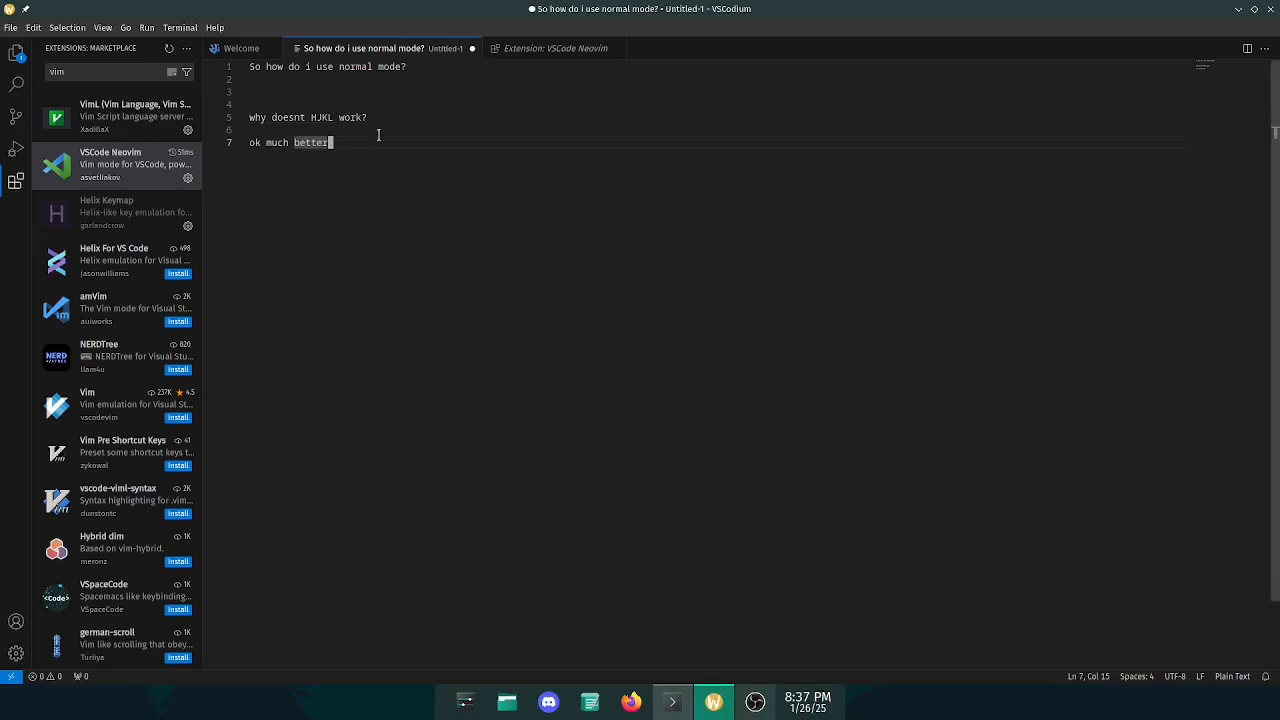
# Step: Add a full stop, view Helix Keymap and VSCode Neovim pages, then return to Untitled-1
pyautogui.write('.')
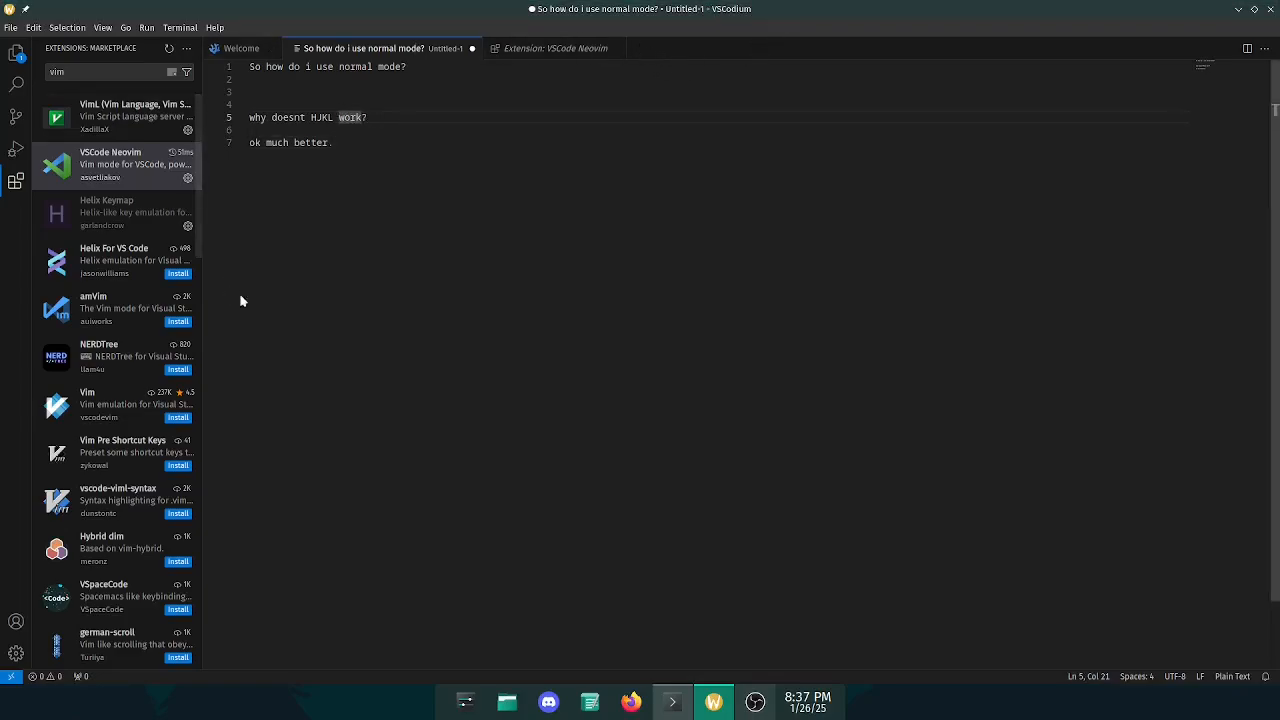
pyautogui.moveTo(409, 201)
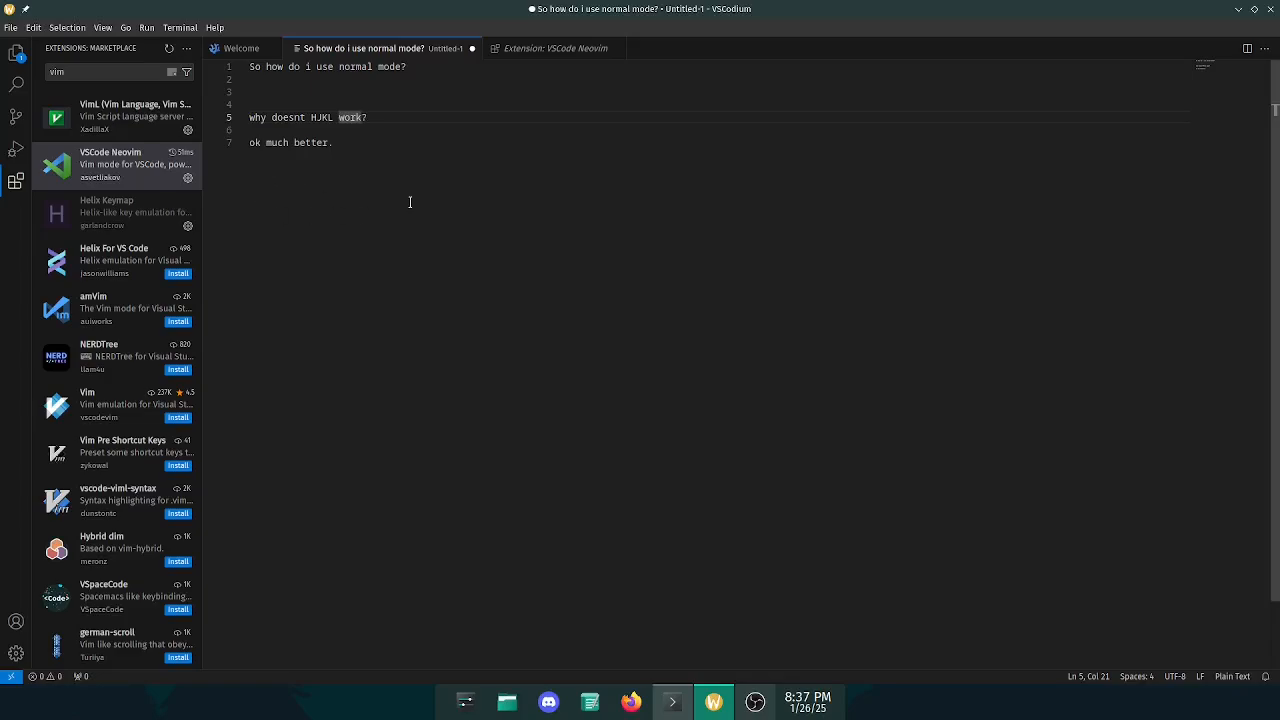
pyautogui.click(117, 212)
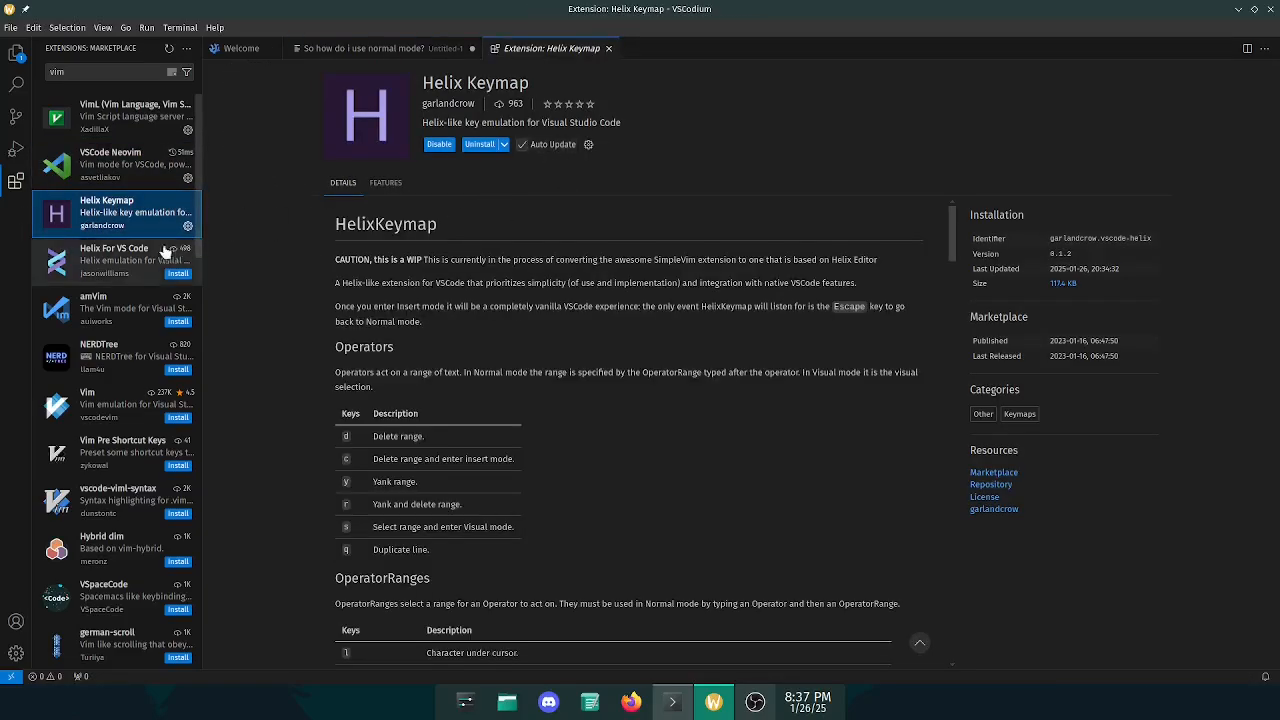
pyautogui.click(117, 164)
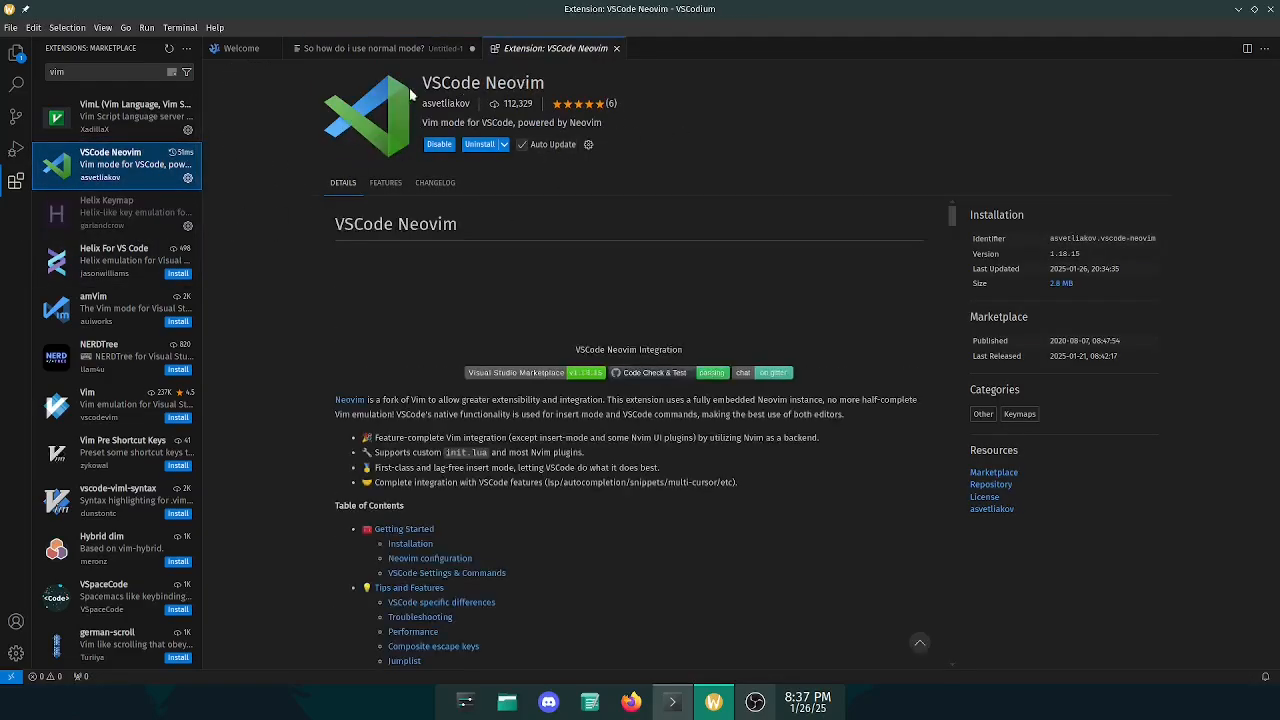
pyautogui.click(363, 48)
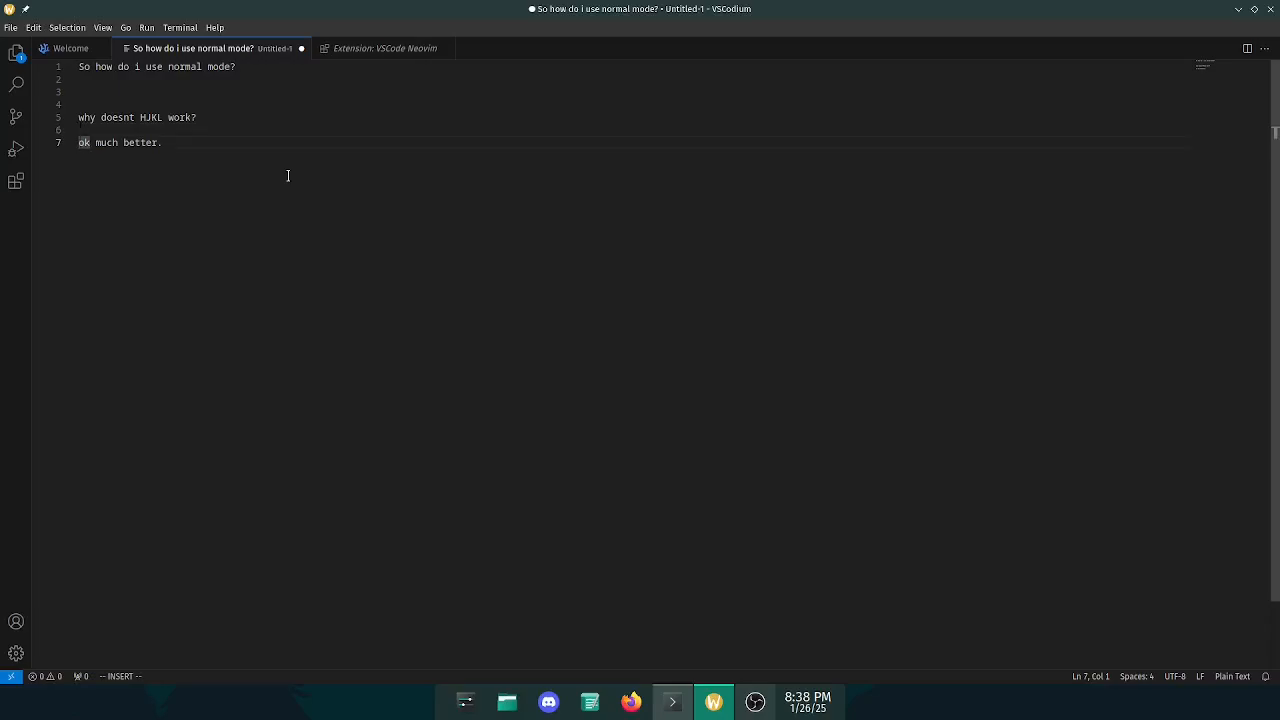
# Step: Insert 'Insert text so this is really good.' above 'ok much better.', then bring Konsole forward
pyautogui.press('Escape')
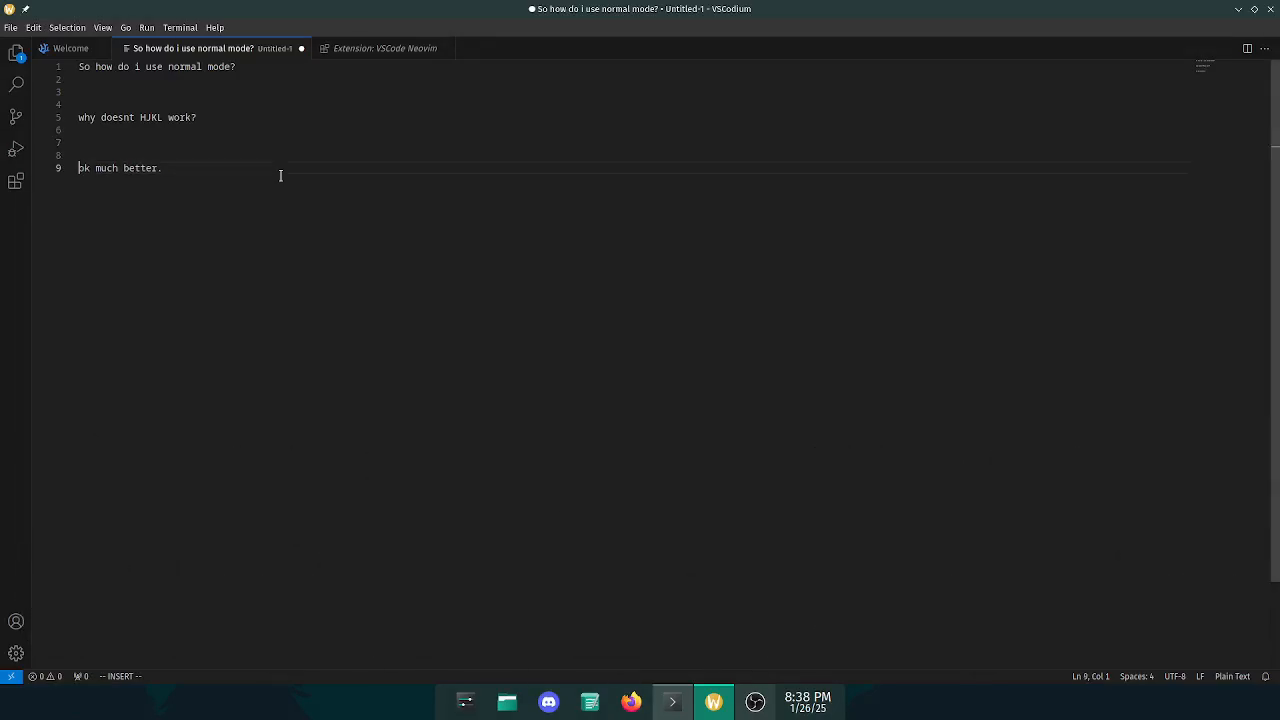
pyautogui.write('Insert text so this is')
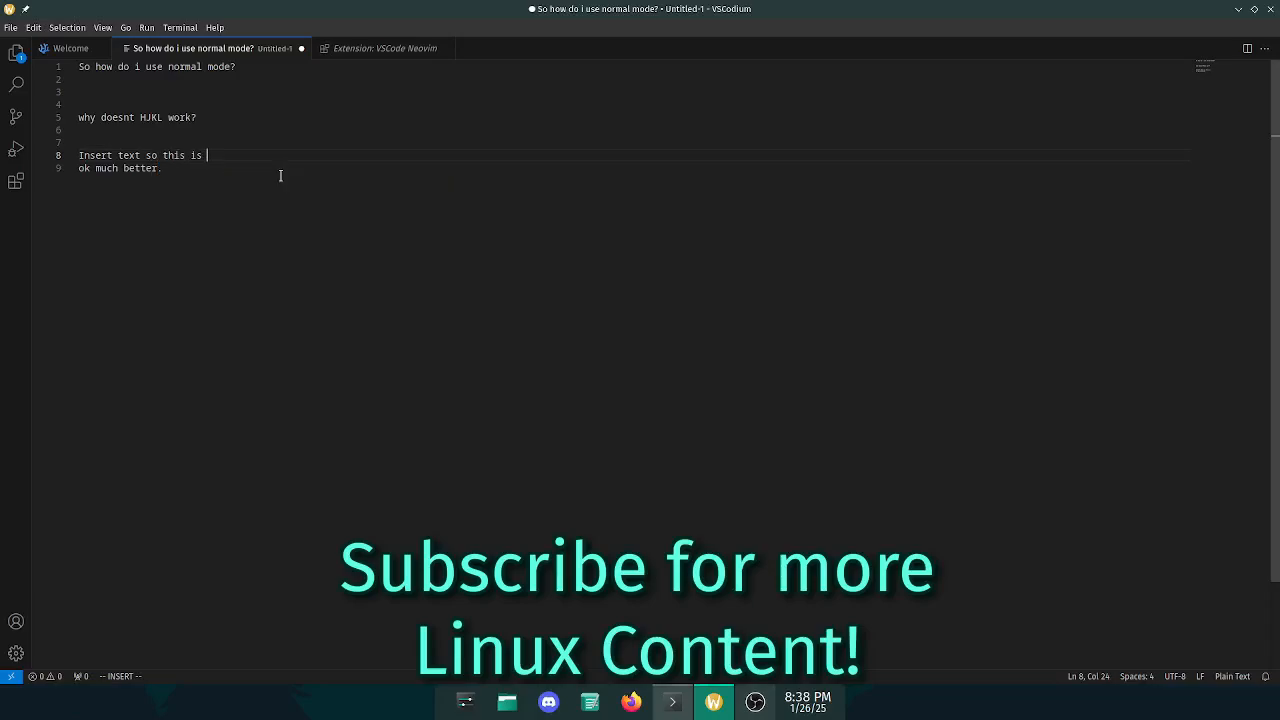
pyautogui.write('really good.')
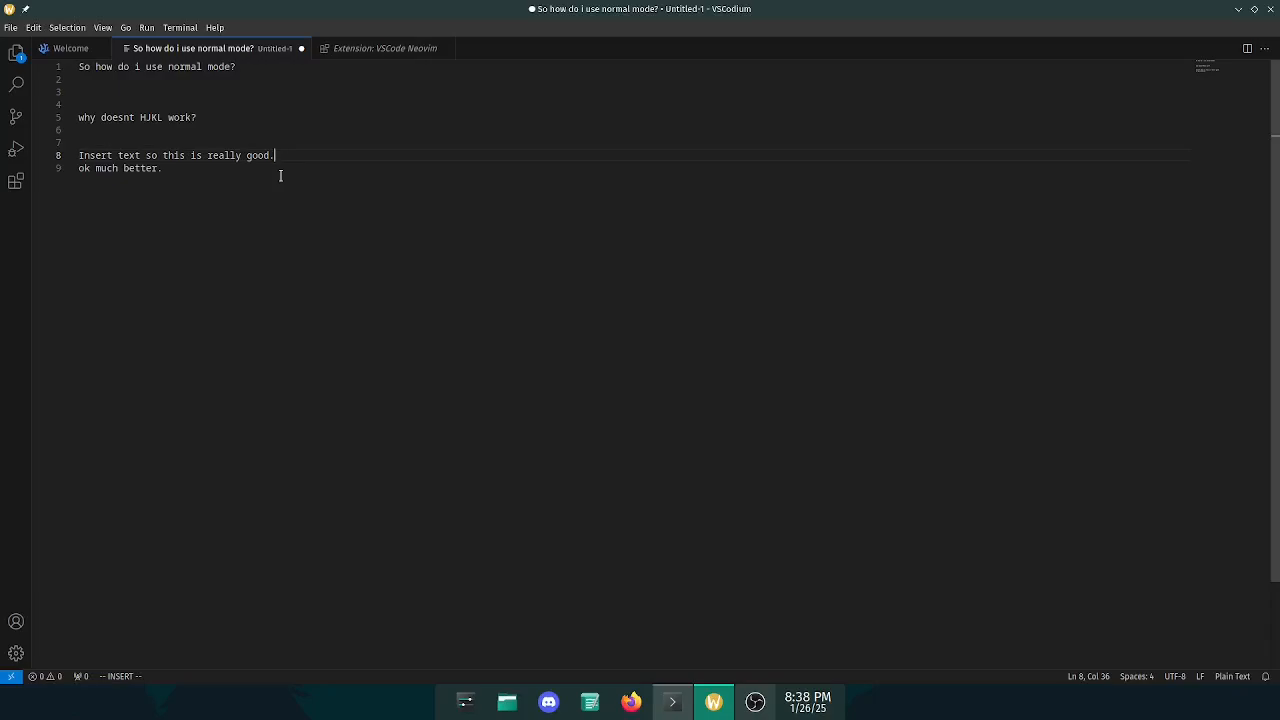
pyautogui.click(13, 26)
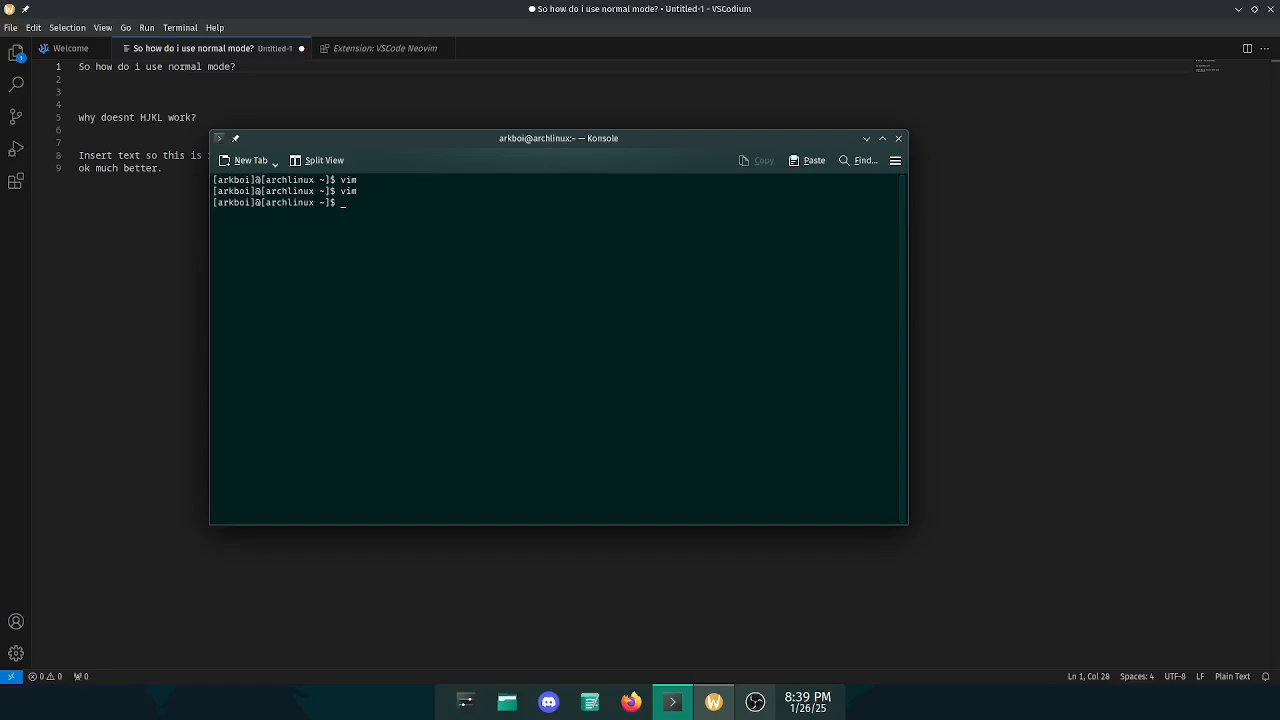
# Step: Hide the Konsole window and return to the VSCodium note
pyautogui.click(896, 138)
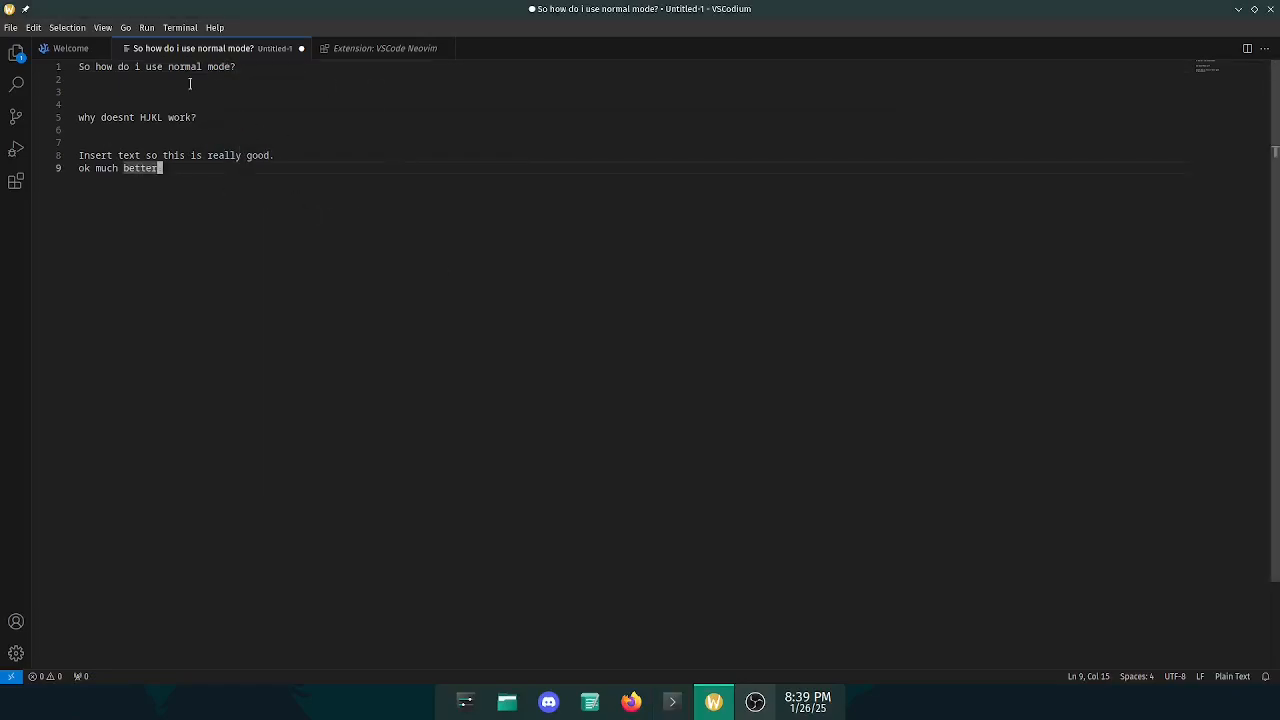
pyautogui.moveTo(395, 172)
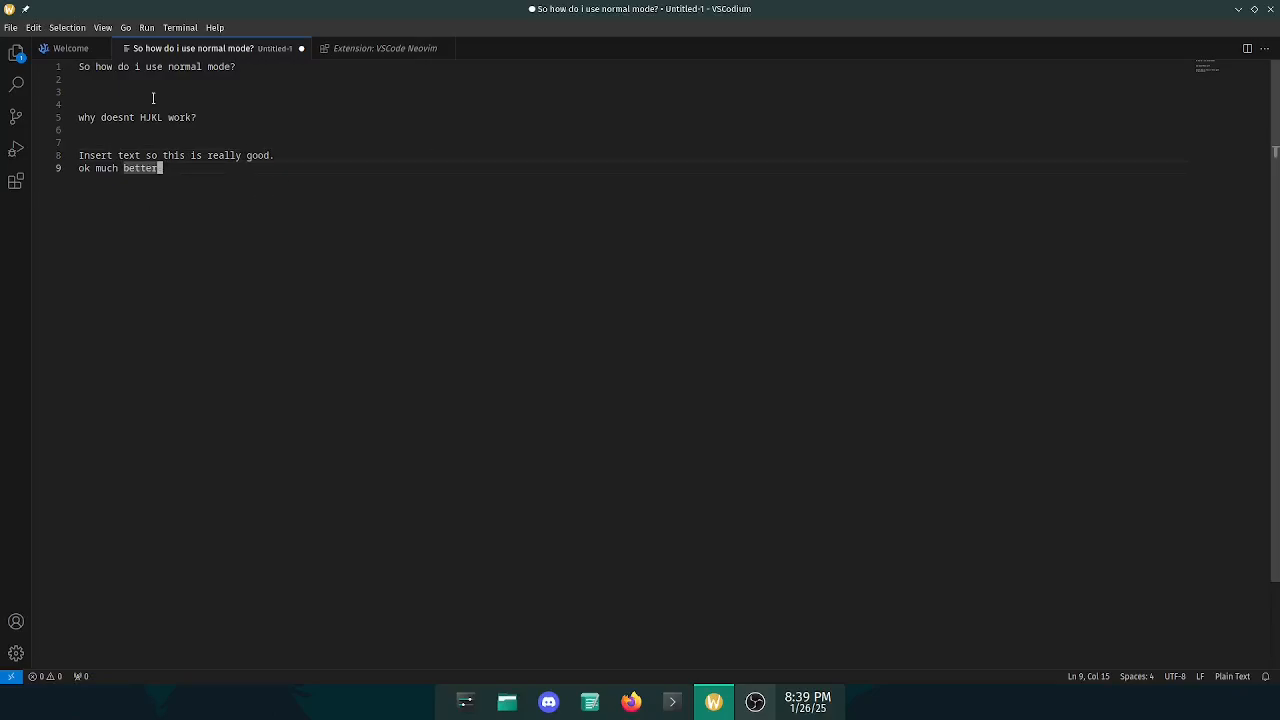
pyautogui.click(671, 702)
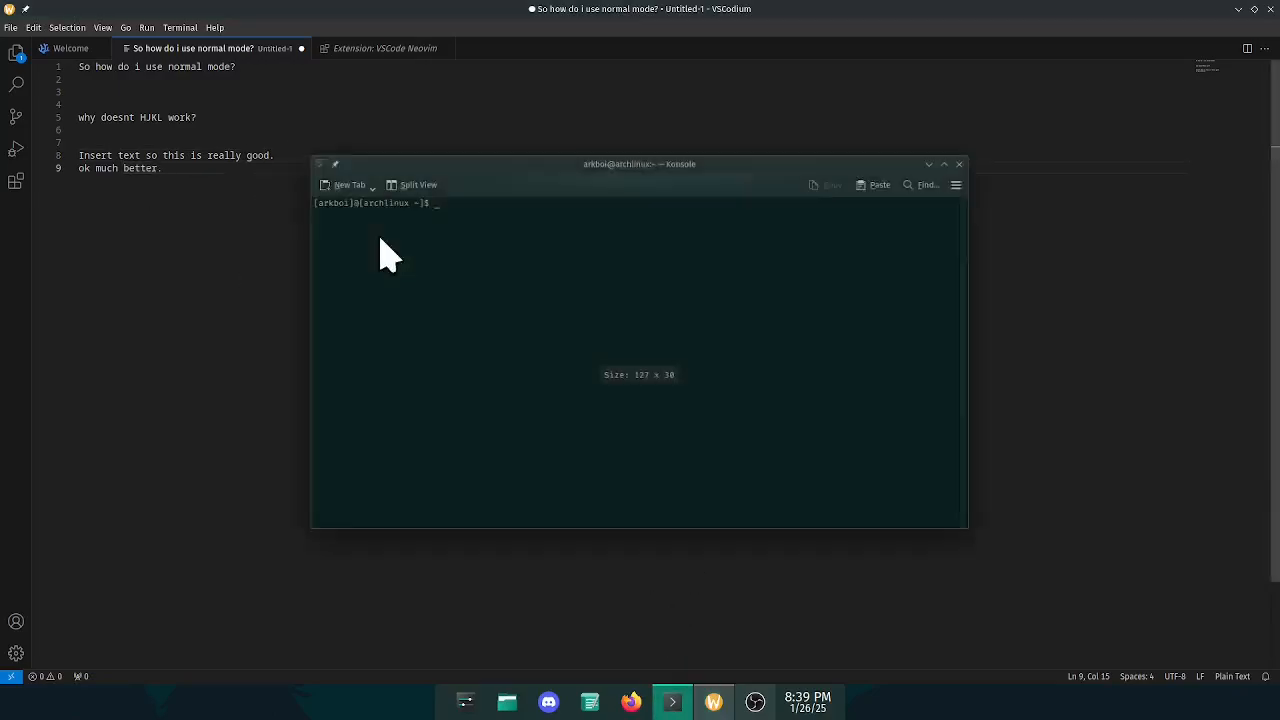
pyautogui.click(959, 164)
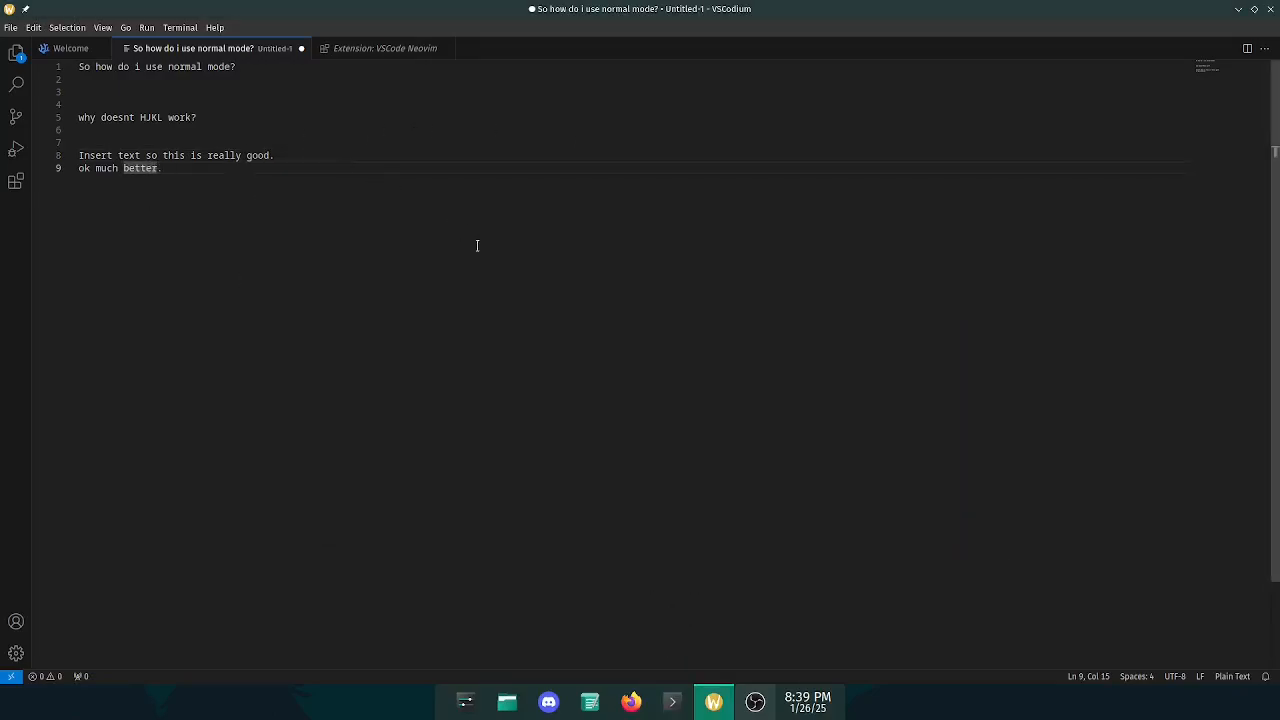
pyautogui.moveTo(474, 147)
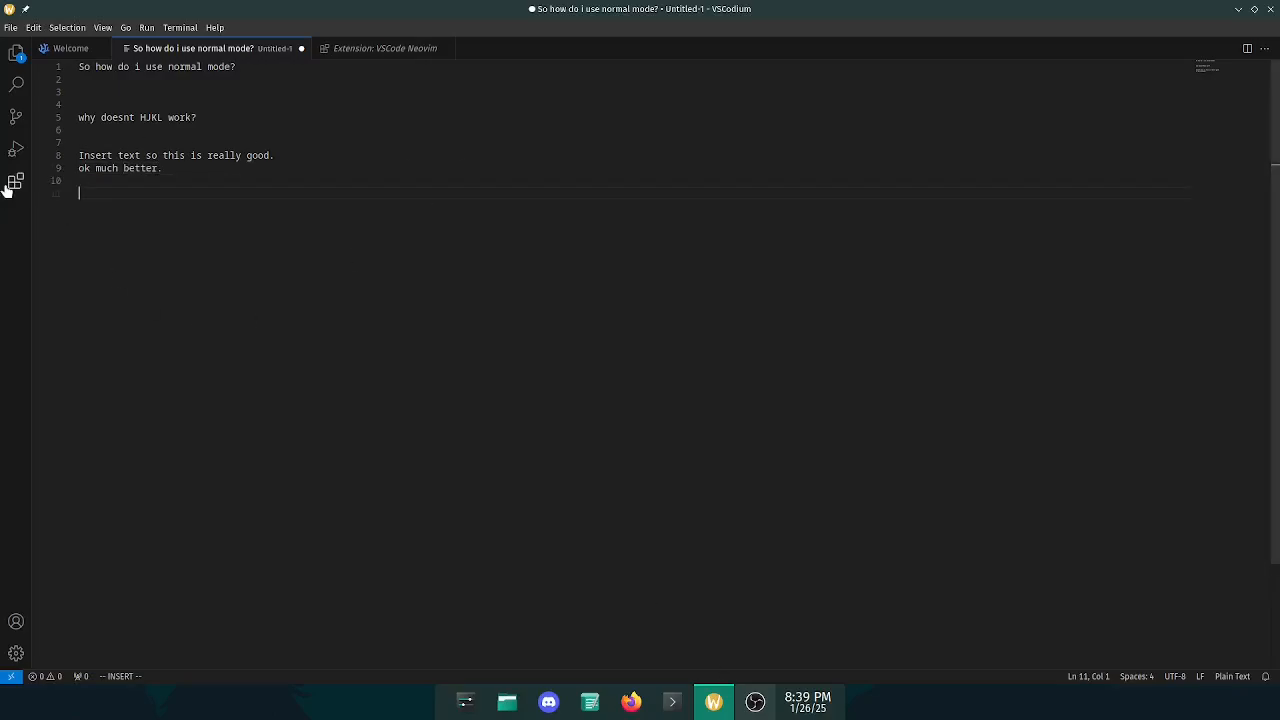
# Step: List the vim-related extensions and view the Helix Keymap and VSCode Neovim pages
pyautogui.click(17, 183)
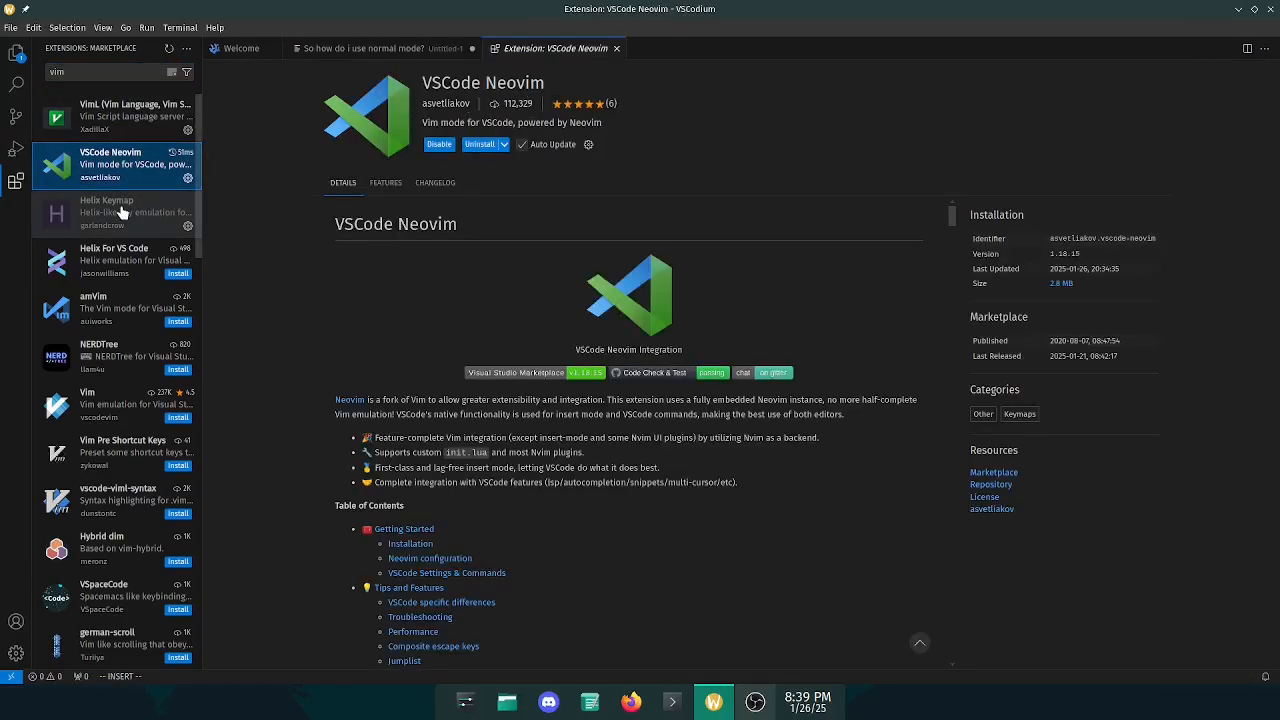
pyautogui.click(117, 212)
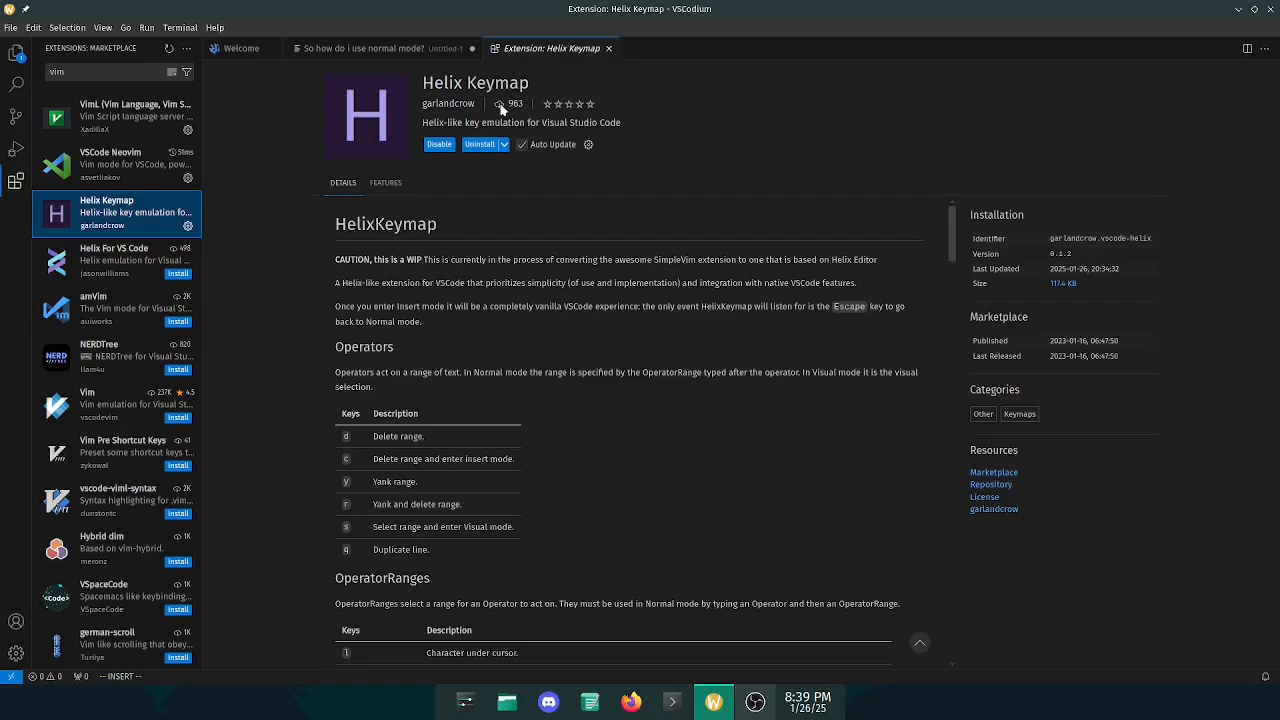
pyautogui.moveTo(145, 166)
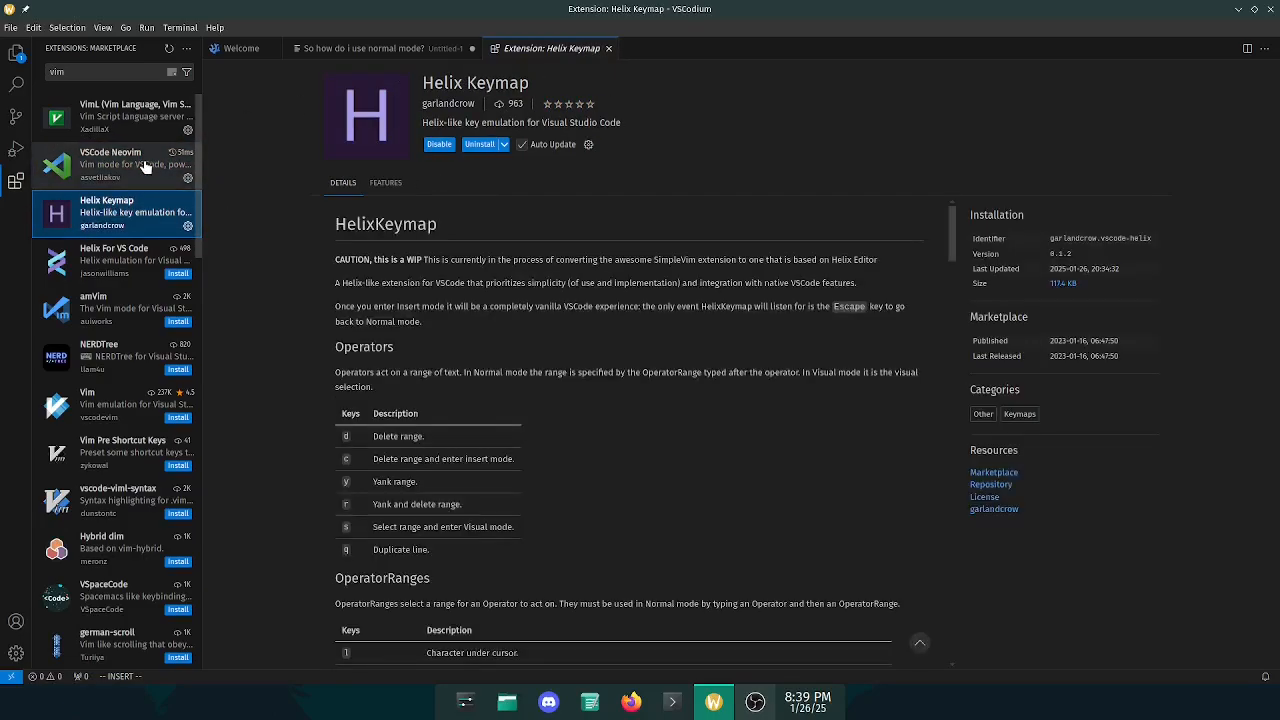
pyautogui.click(116, 164)
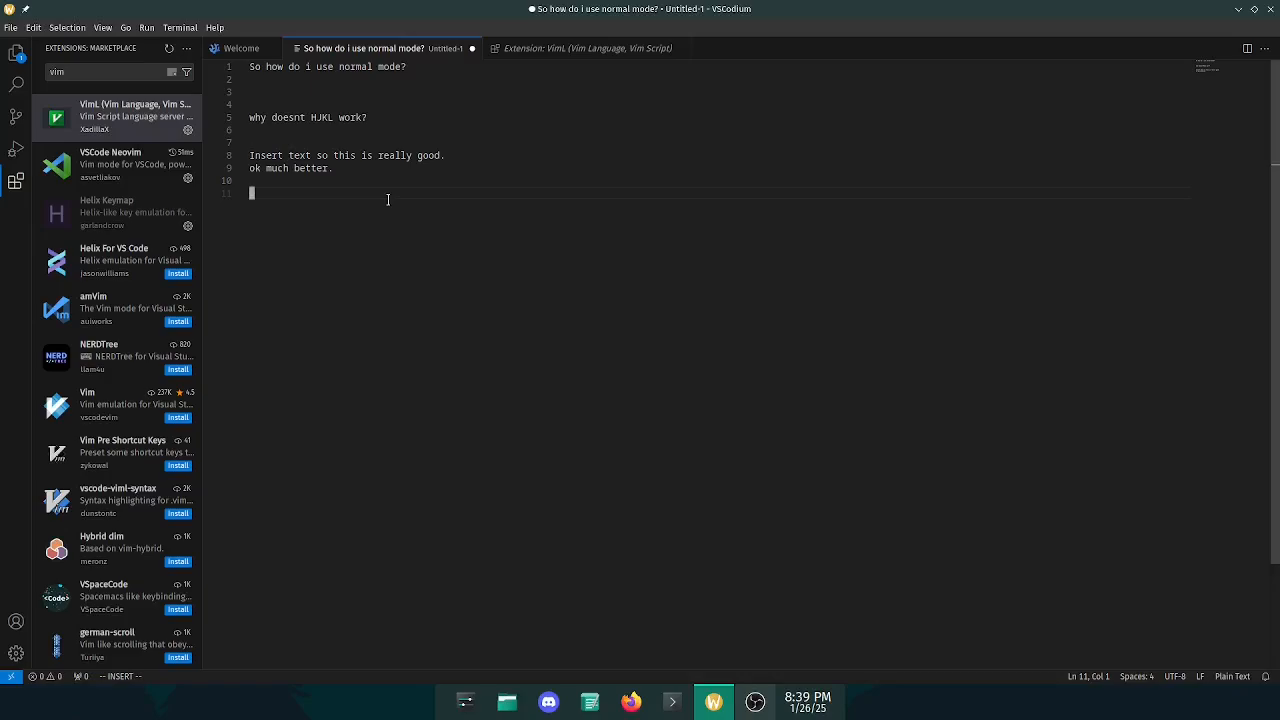
pyautogui.moveTo(500, 202)
pyautogui.write('it')
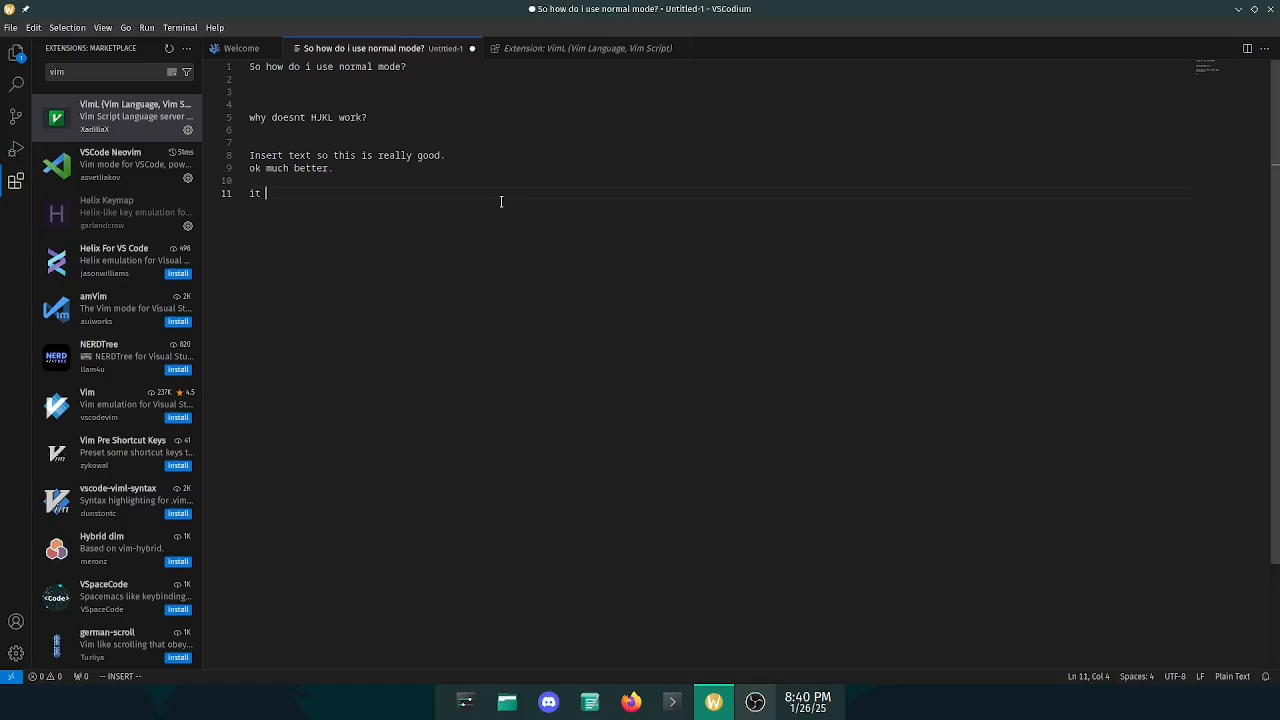
# Step: Type 'it is bad' and 'vscodium adds opesource binary and its is good.' into the note
pyautogui.write('is bad')
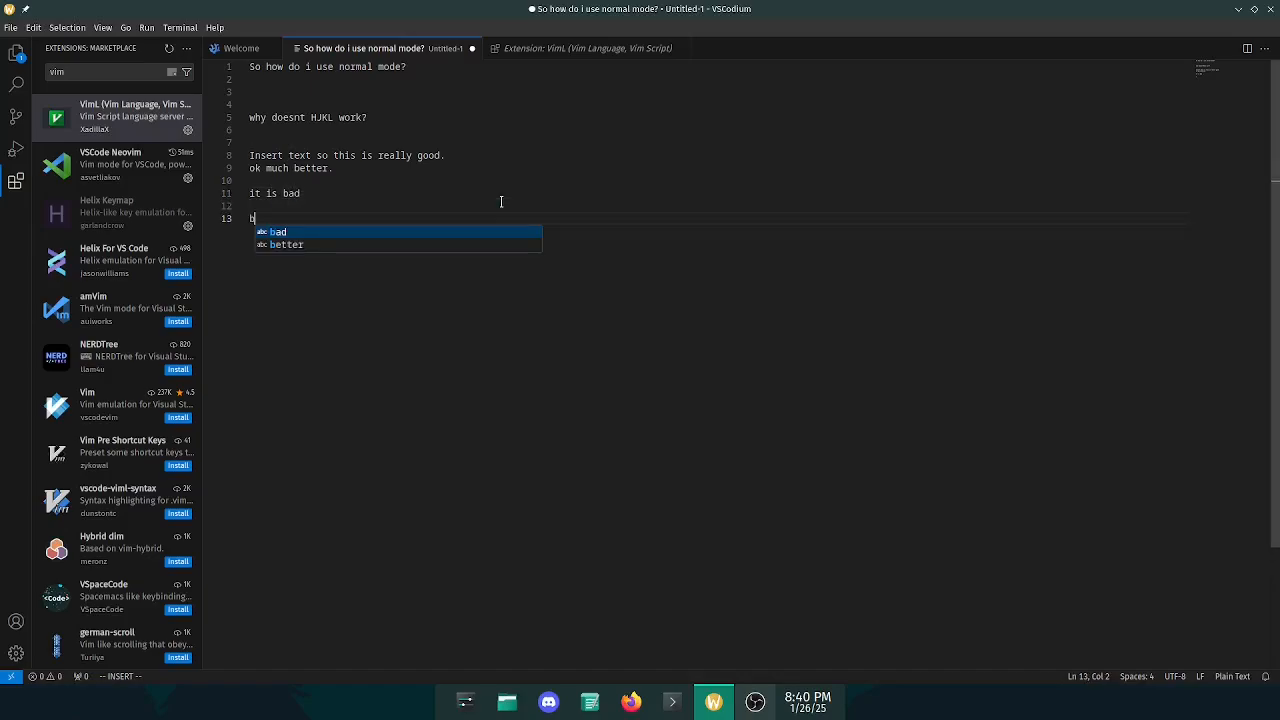
pyautogui.write('vscodium')
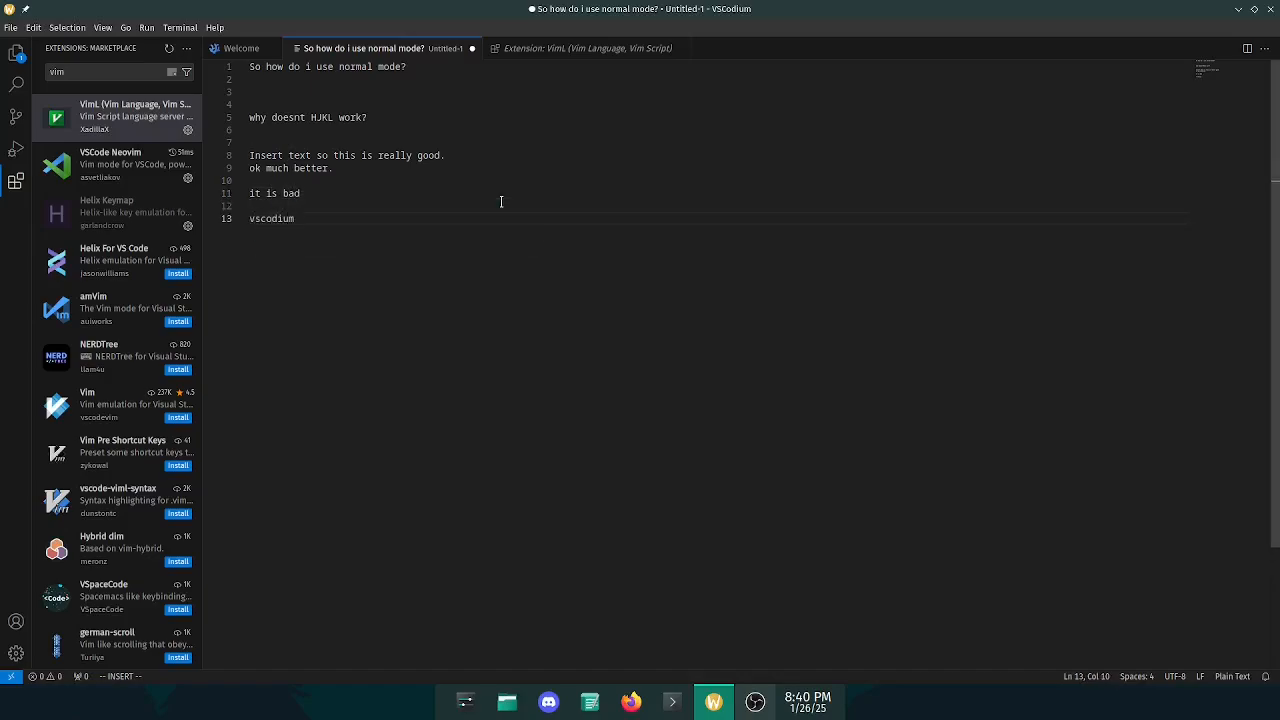
pyautogui.write('adds opesource')
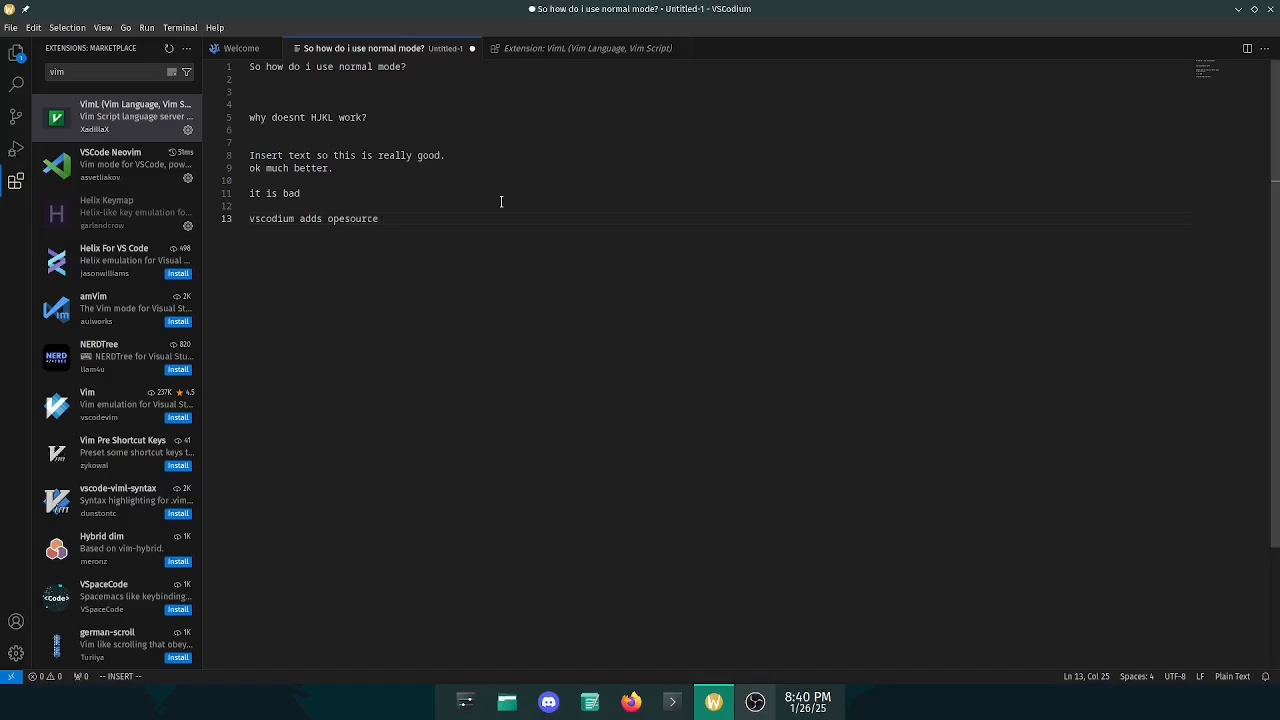
pyautogui.write('binary and it')
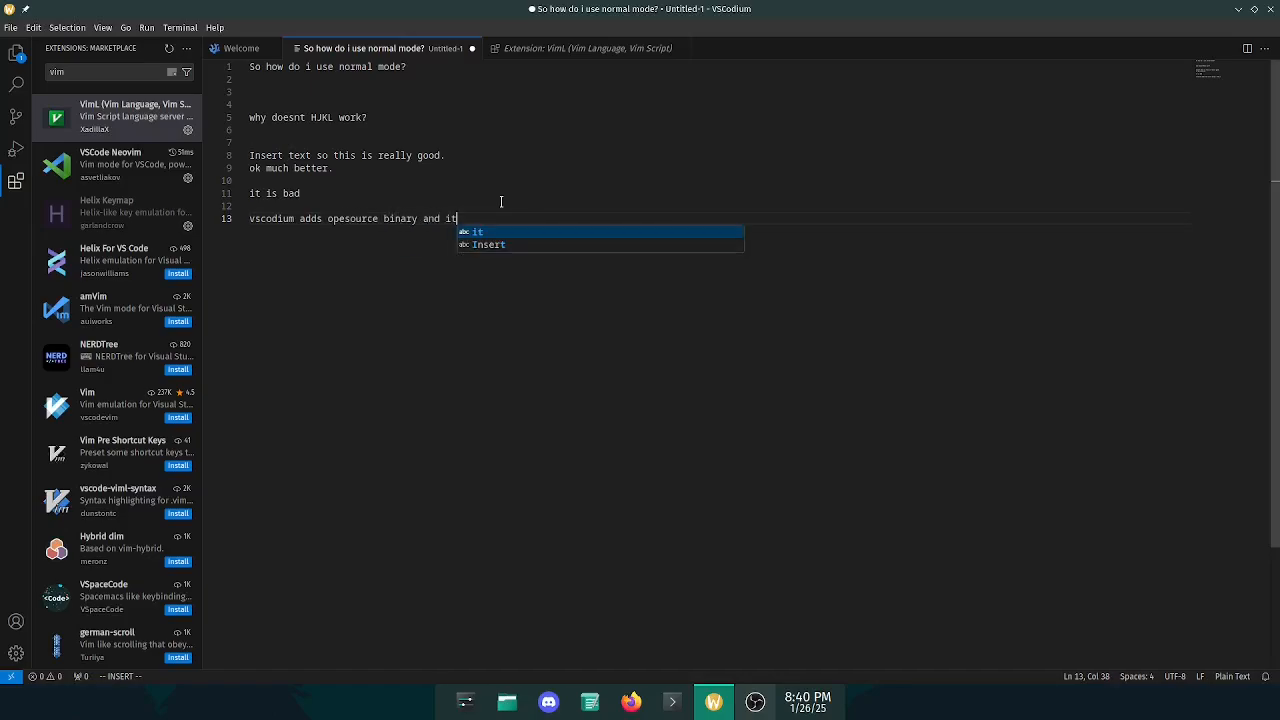
pyautogui.write('s is good.')
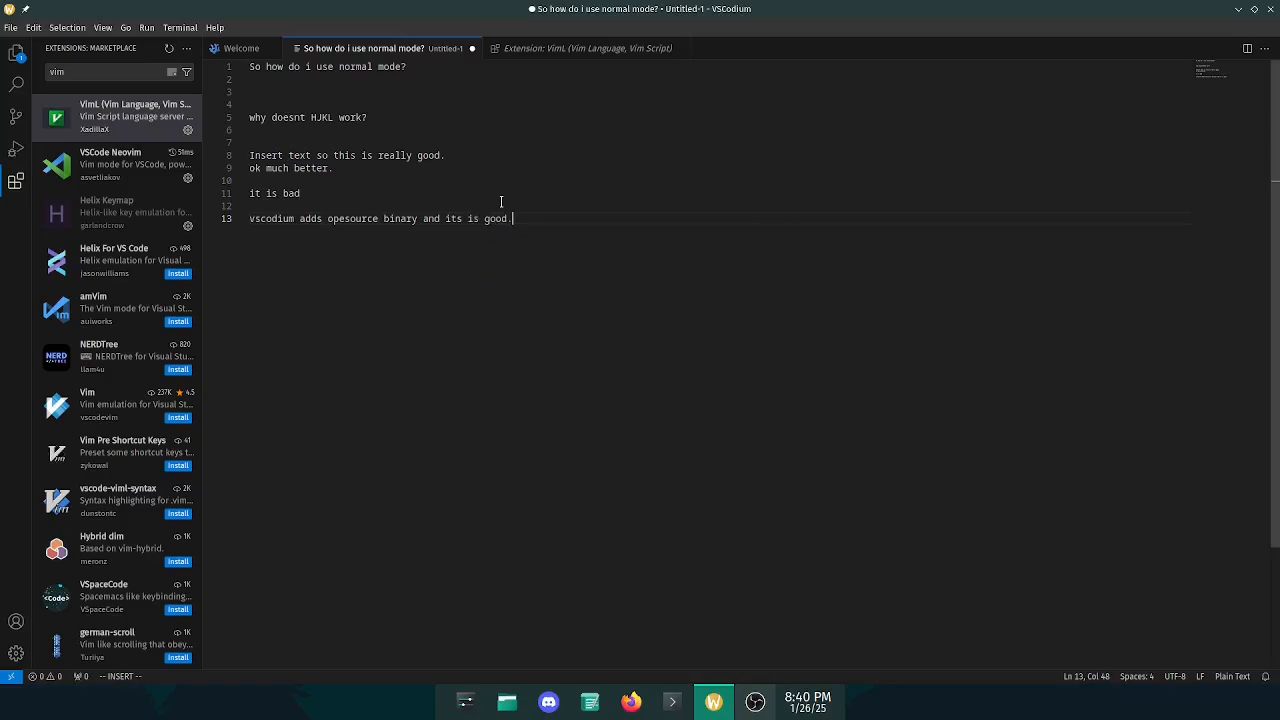
pyautogui.moveTo(91, 167)
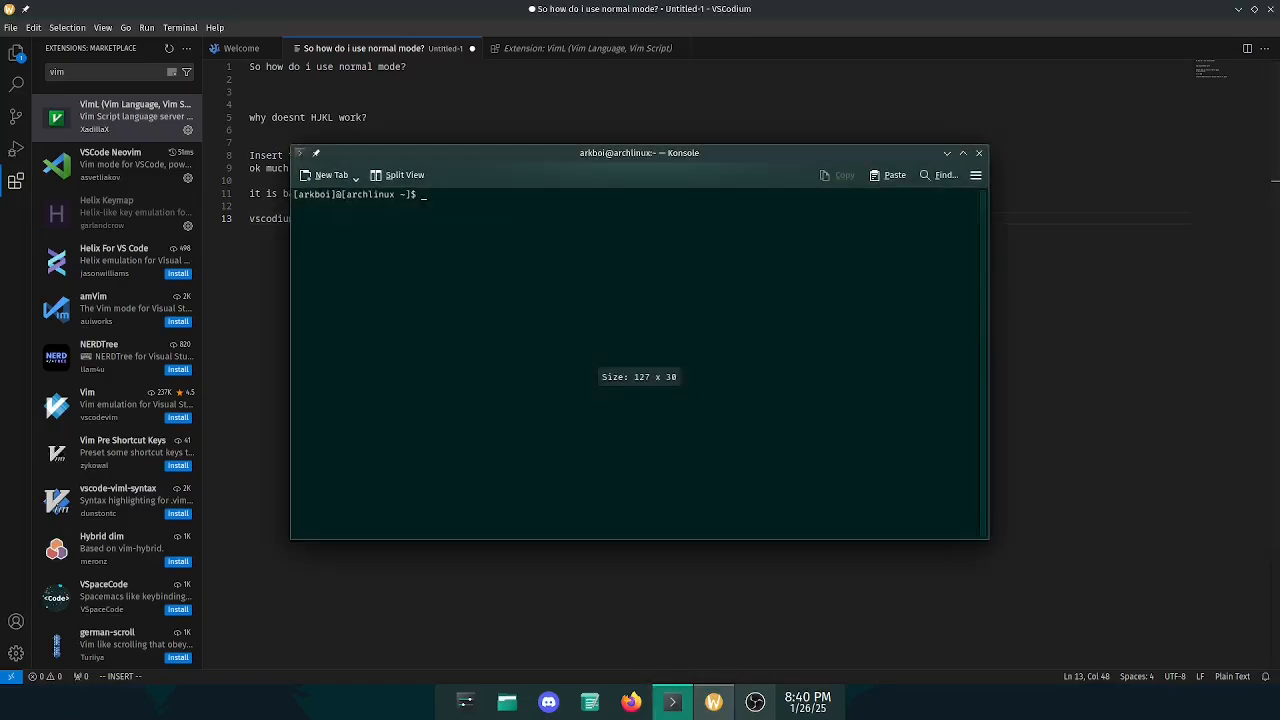
# Step: Run sudo pacman -S neovim, submit the sudo password, and start neovim
pyautogui.write('sudo pacman -S neovim')
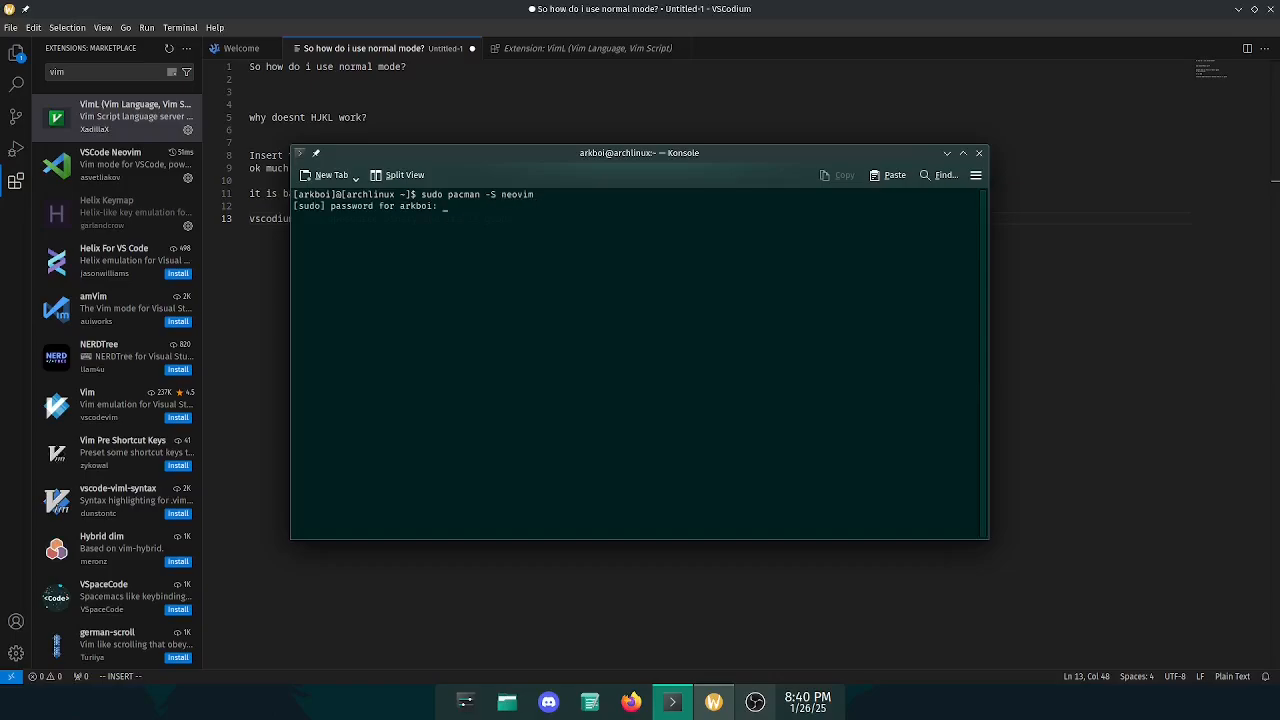
pyautogui.press('Enter')
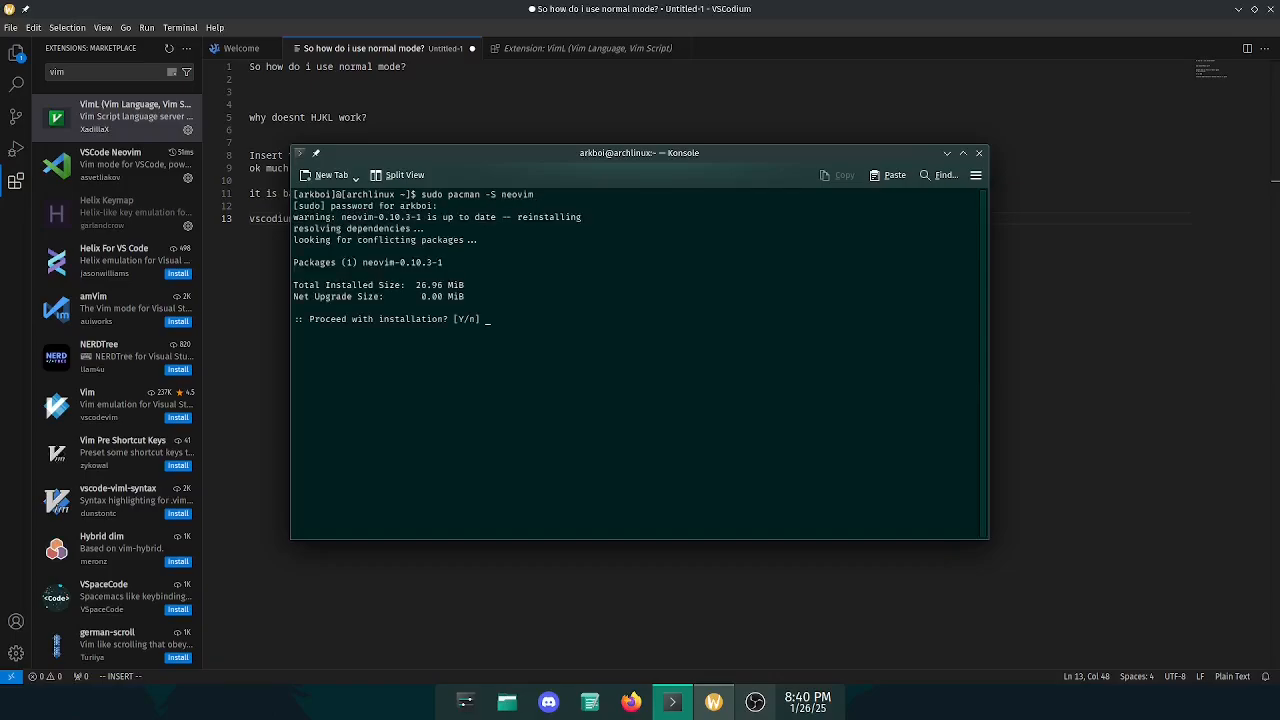
pyautogui.write('n')
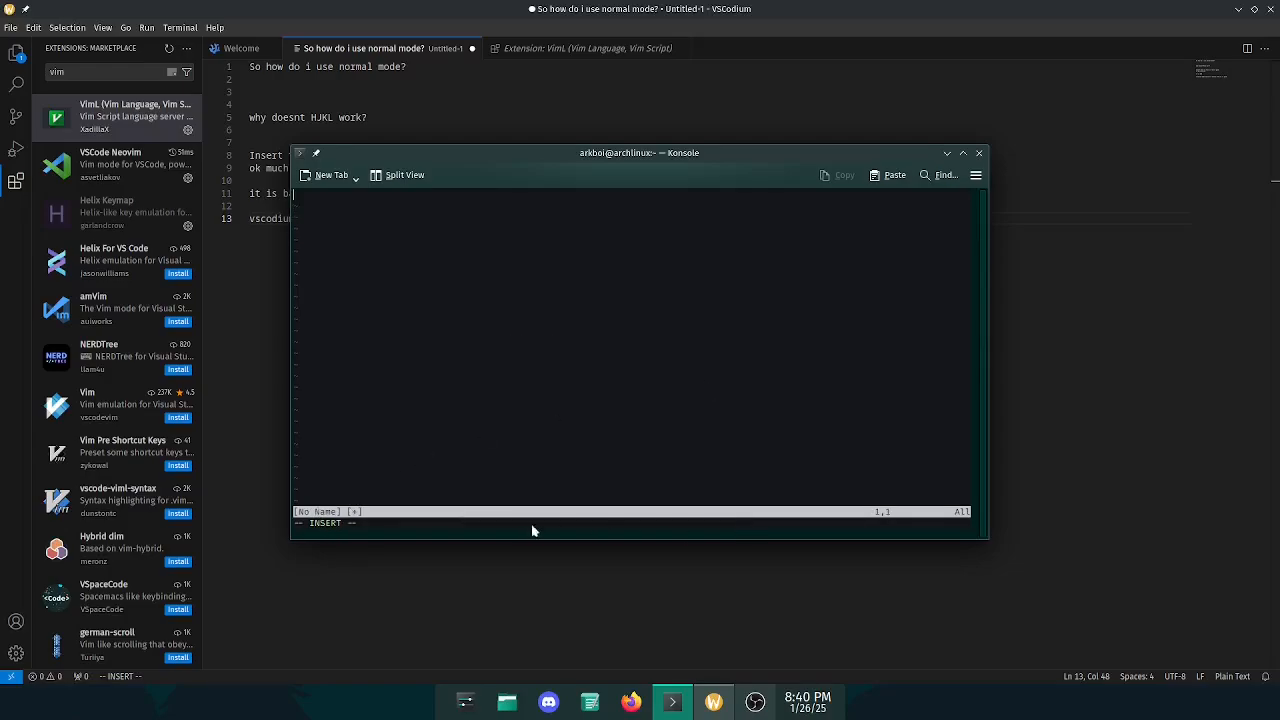
pyautogui.moveTo(666, 497)
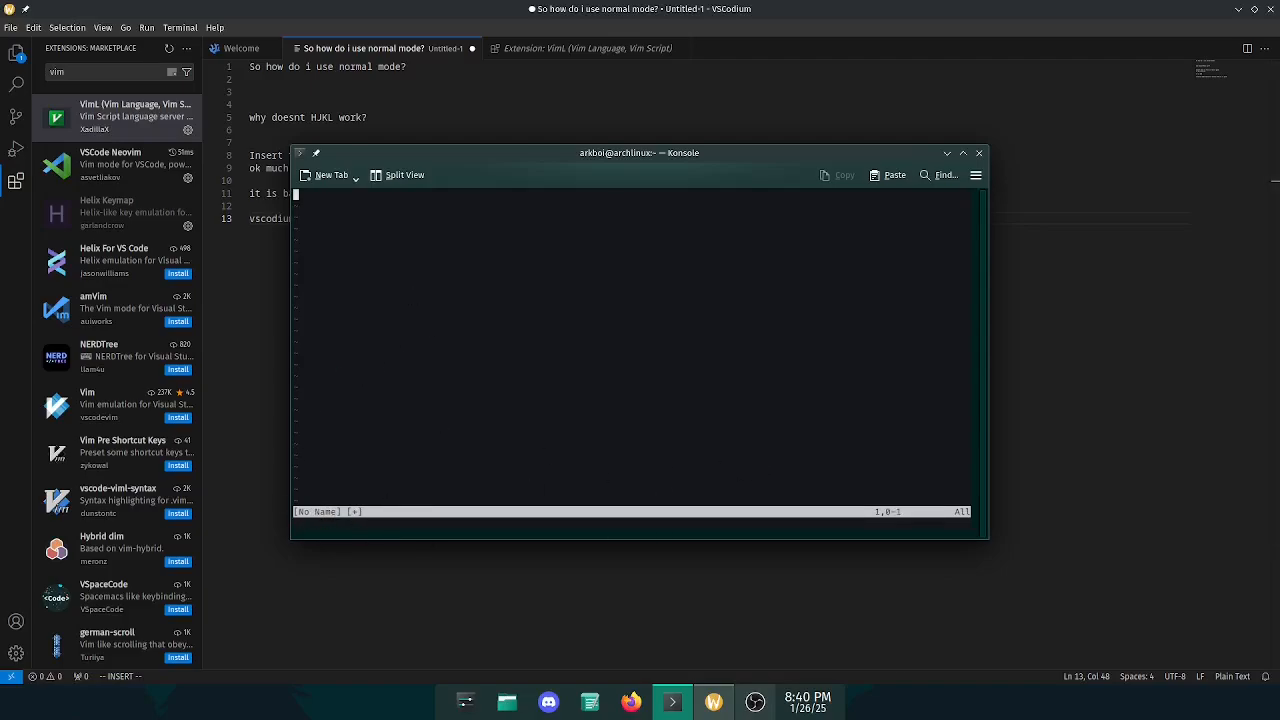
# Step: Quit neovim via :q, dismiss the E37 warning, and exit with :q!
pyautogui.press('Return')
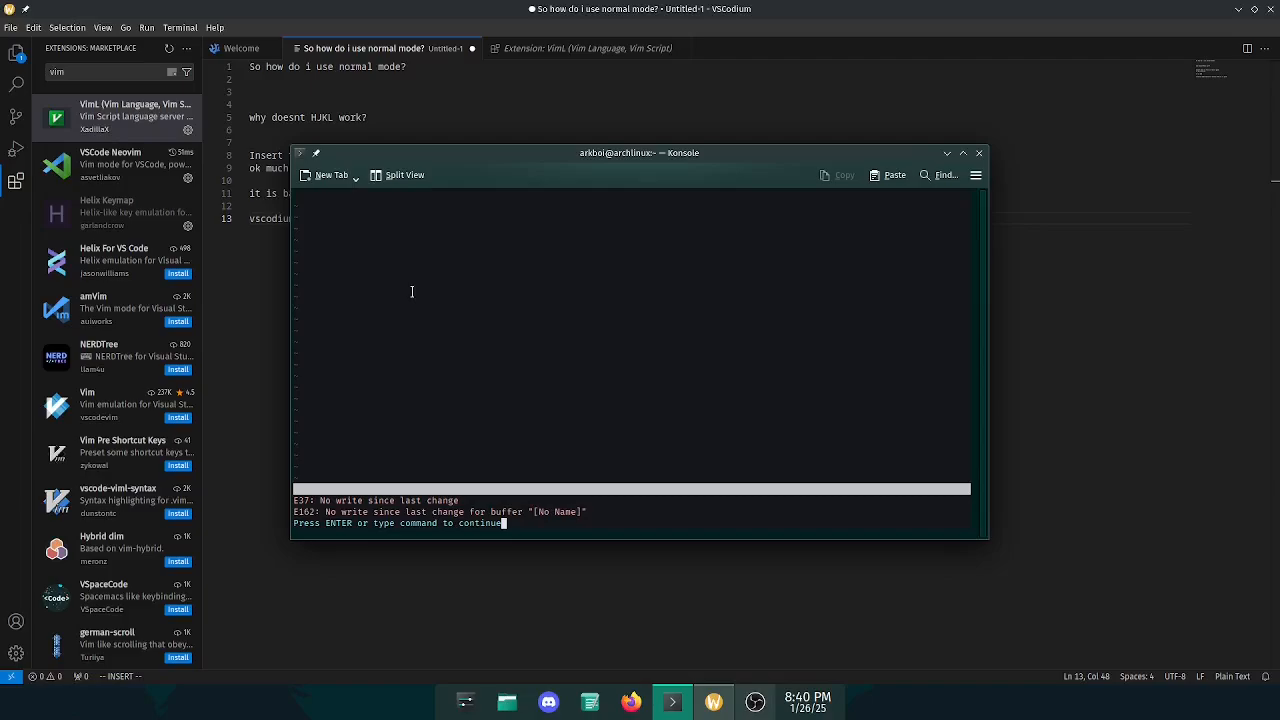
pyautogui.press('Return')
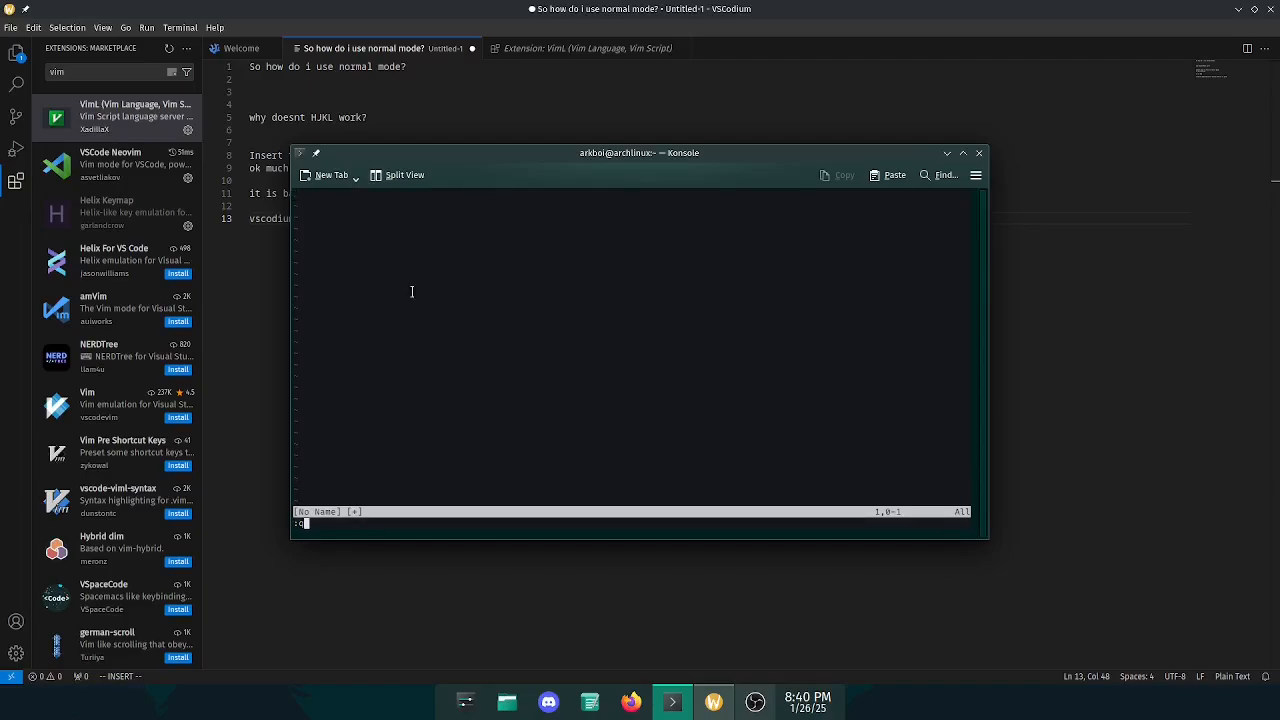
pyautogui.press('Return')
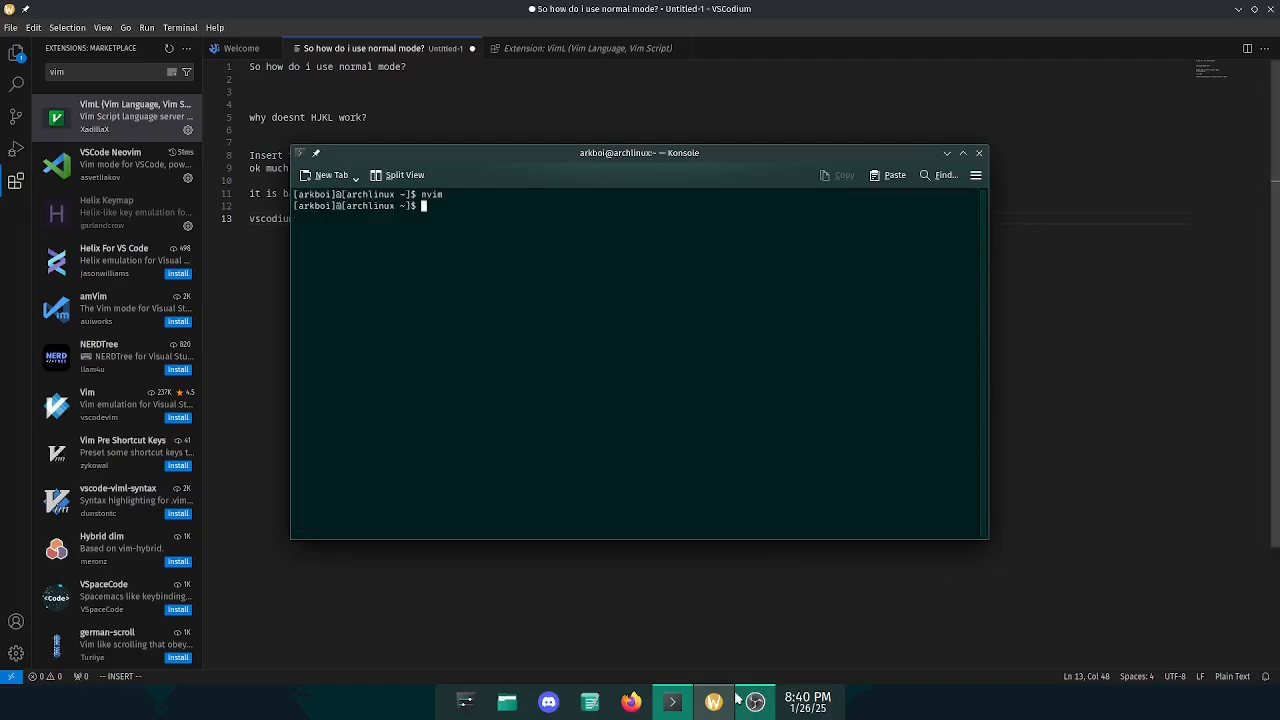